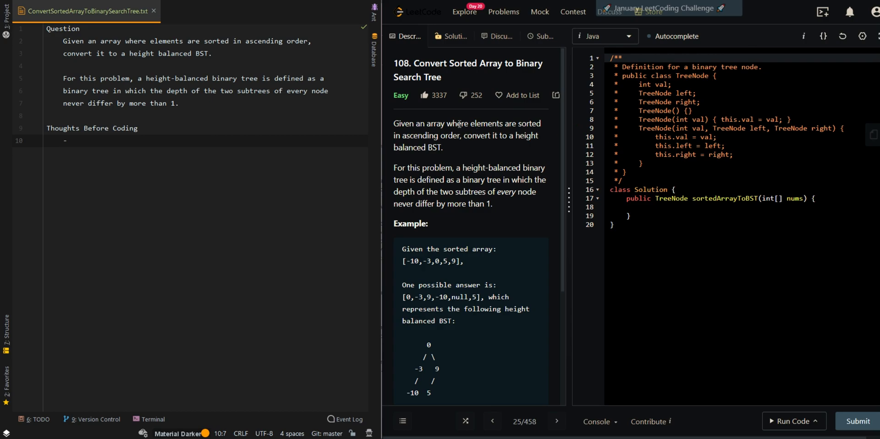
{"action": "mouse_move", "coordinate": [432, 135]}
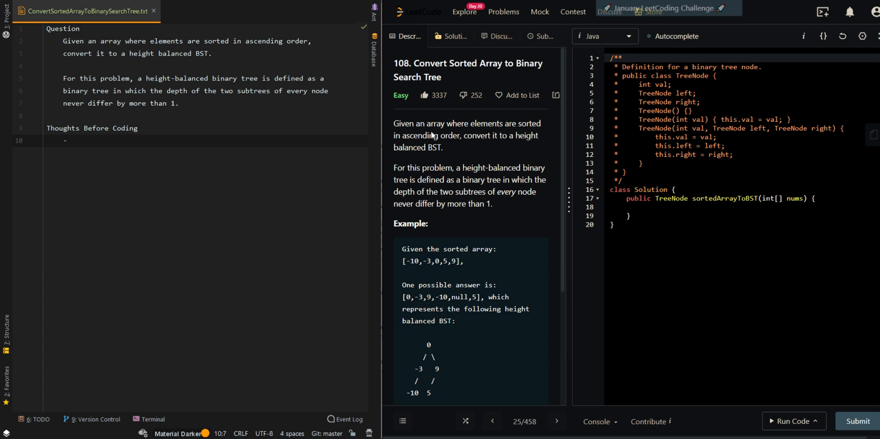
{"action": "mouse_move", "coordinate": [437, 158]}
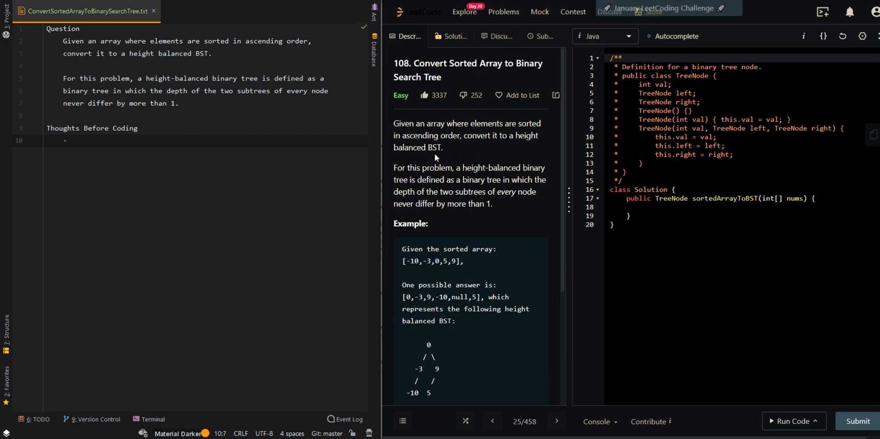
{"action": "mouse_move", "coordinate": [432, 163]}
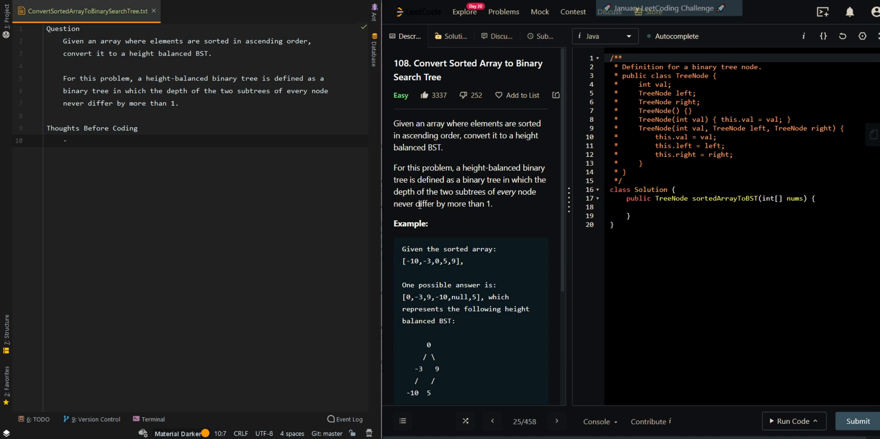
- Note that 'nums' is a sorted array and ask which number should be the current subtree's root
{"action": "scroll", "scroll_direction": "down", "scroll_amount": 3}
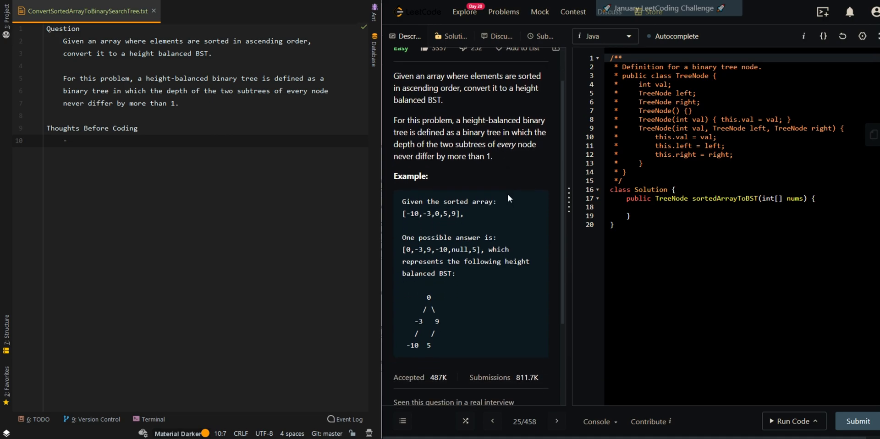
{"action": "scroll", "scroll_direction": "down", "scroll_amount": 3}
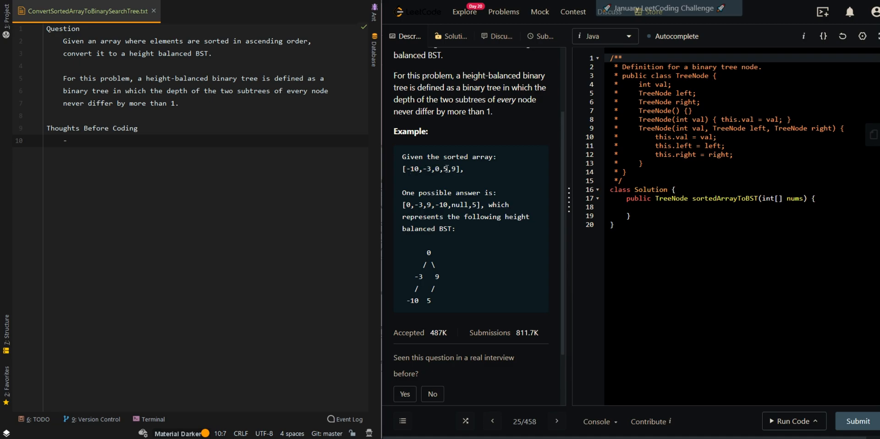
{"action": "mouse_move", "coordinate": [437, 251]}
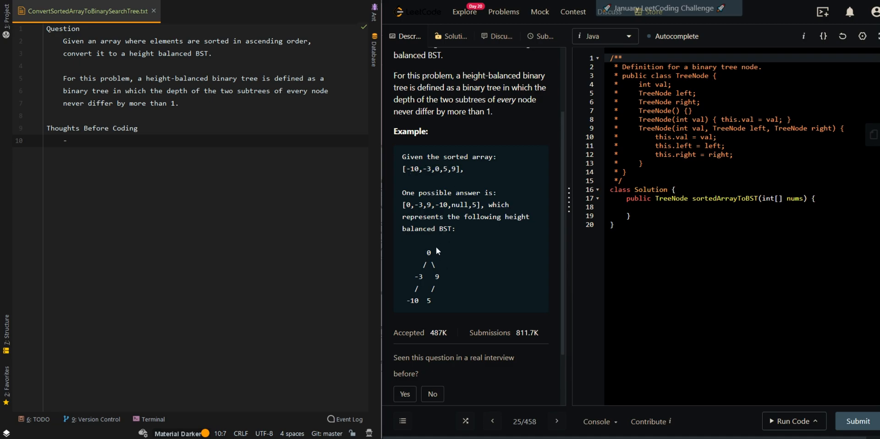
{"action": "mouse_move", "coordinate": [405, 285]}
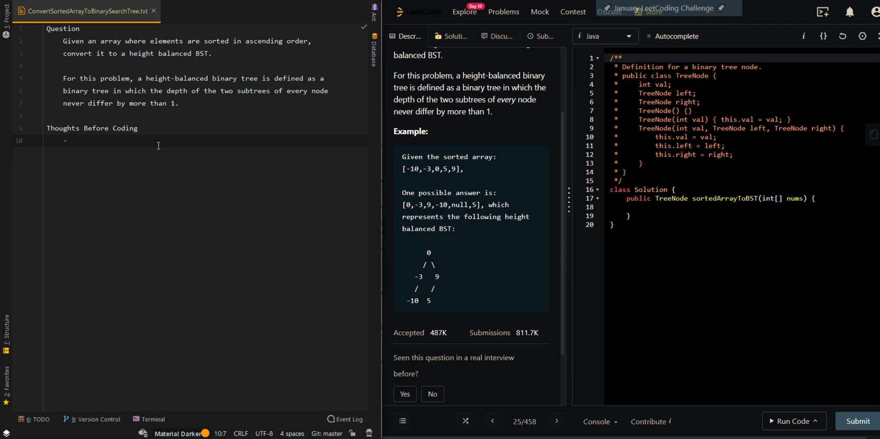
{"action": "type", "text": "We are g"}
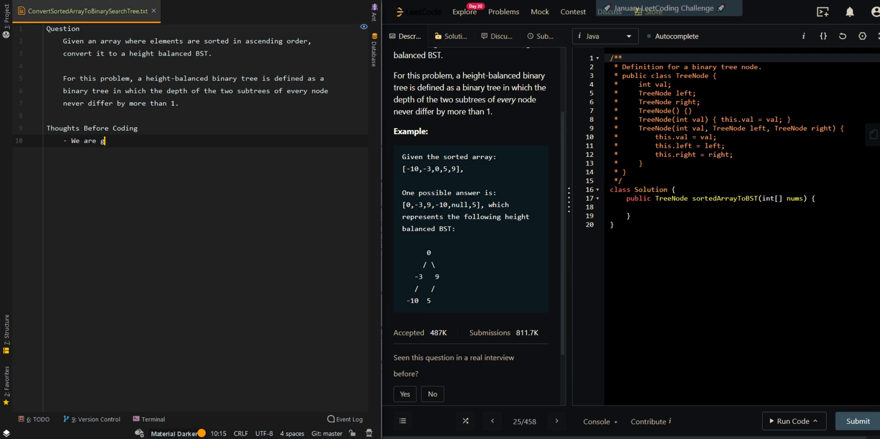
{"action": "type", "text": "iven an array 'n"}
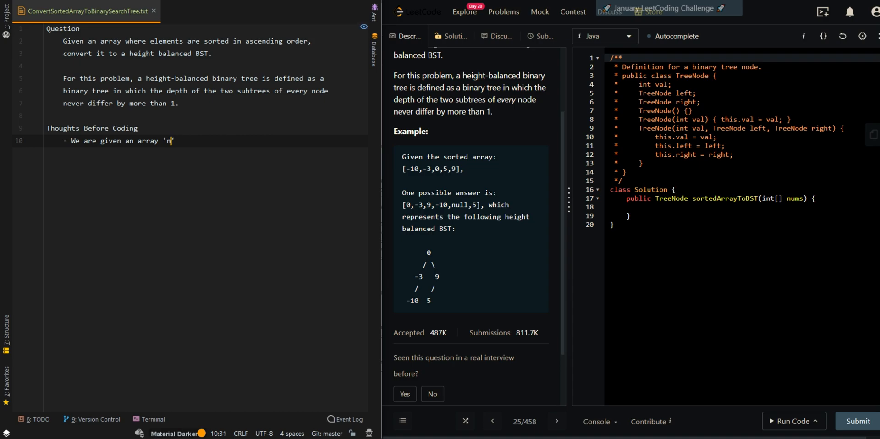
{"action": "type", "text": "ums' of sorted values"}
{"action": "type", "text": "- Which"}
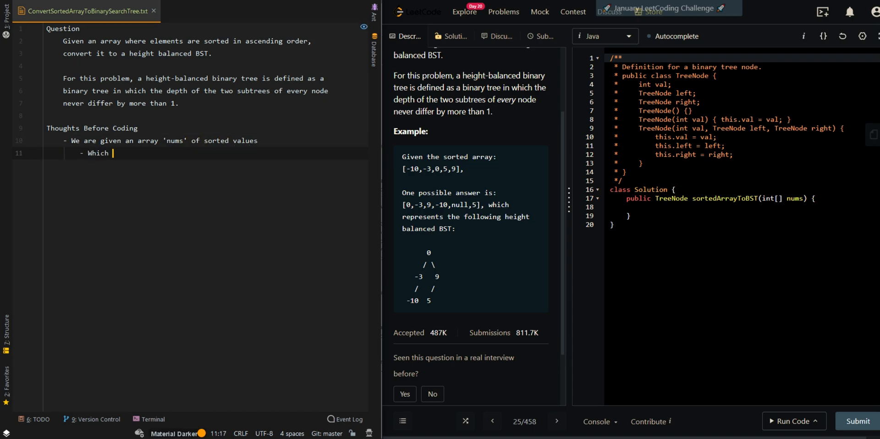
{"action": "type", "text": "number s"}
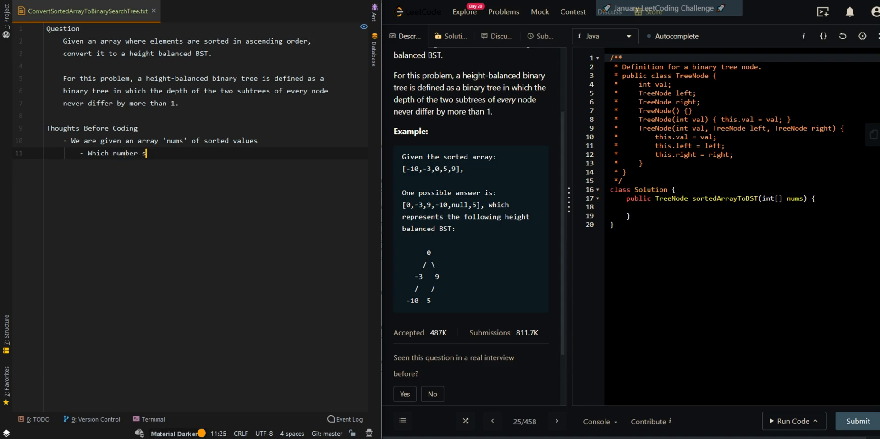
{"action": "type", "text": "hould we pick to be the"}
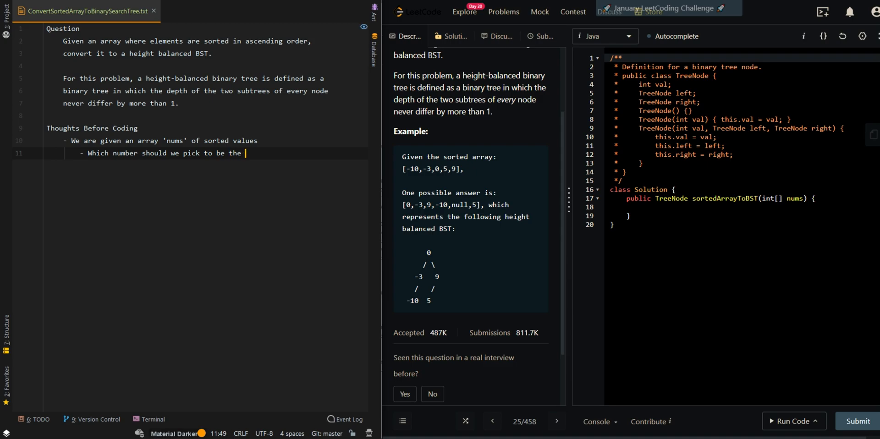
{"action": "type", "text": "root of the current subtree?"}
{"action": "type", "text": "-"}
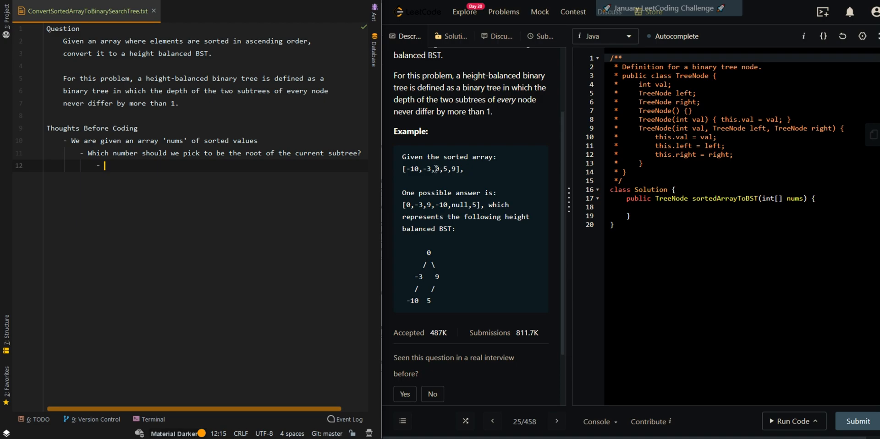
{"action": "mouse_move", "coordinate": [432, 177]}
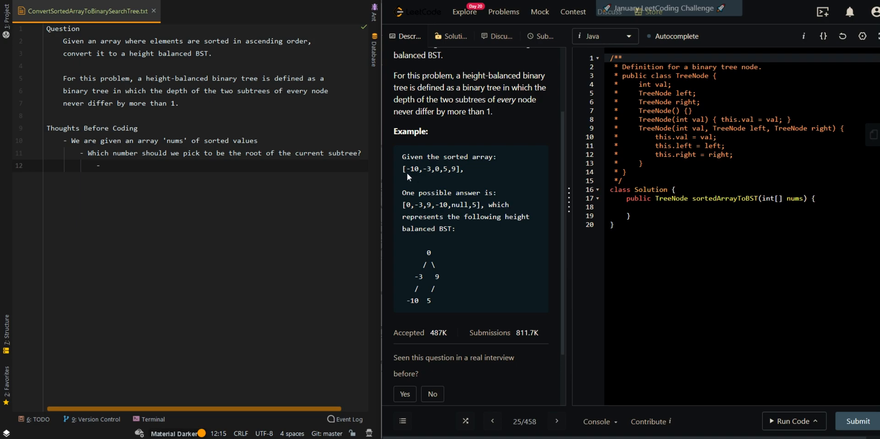
- Highlight -10,-3 and 5,9 in the example, then note the mid-index value becomes the subtree root
{"action": "left_click_drag", "start_coordinate": [404, 169], "coordinate": [432, 168]}
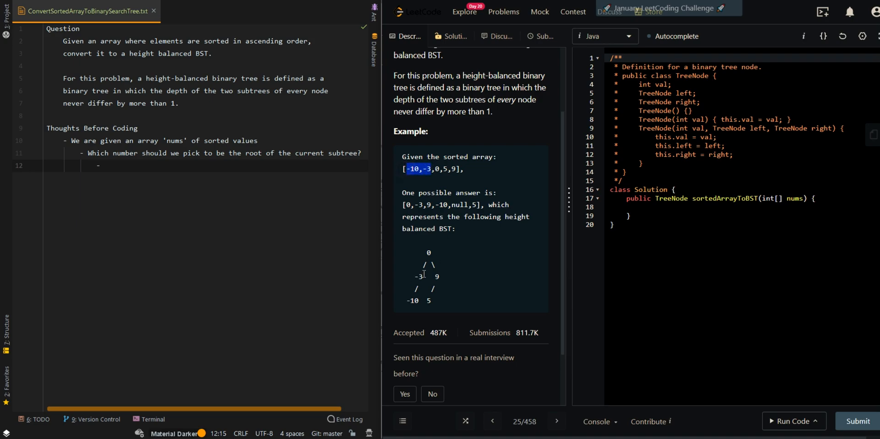
{"action": "left_click_drag", "start_coordinate": [408, 168], "coordinate": [459, 169]}
{"action": "type", "text": " We wi"}
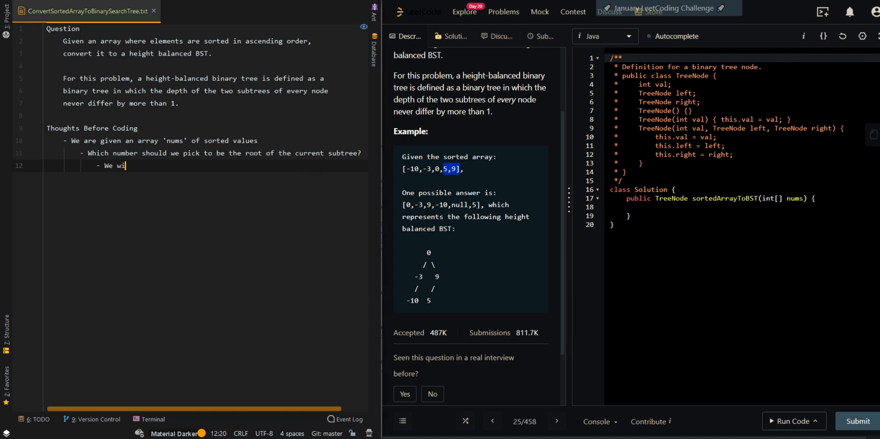
{"action": "type", "text": "ll want to pick the i"}
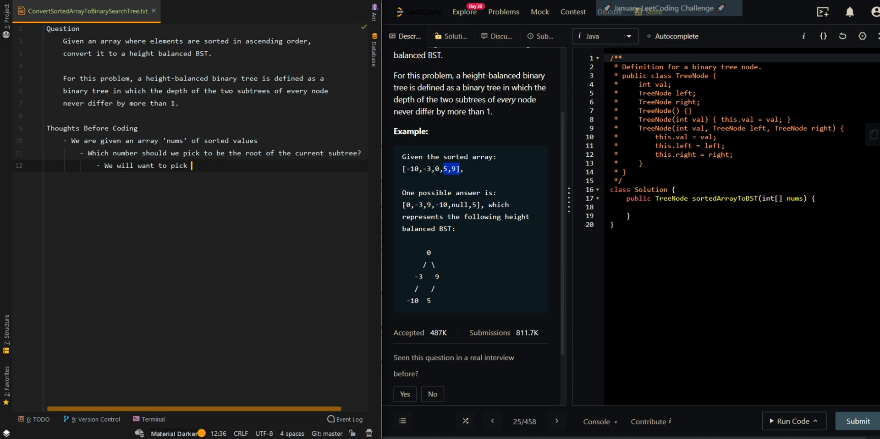
{"action": "type", "text": "the value at the mid index t"}
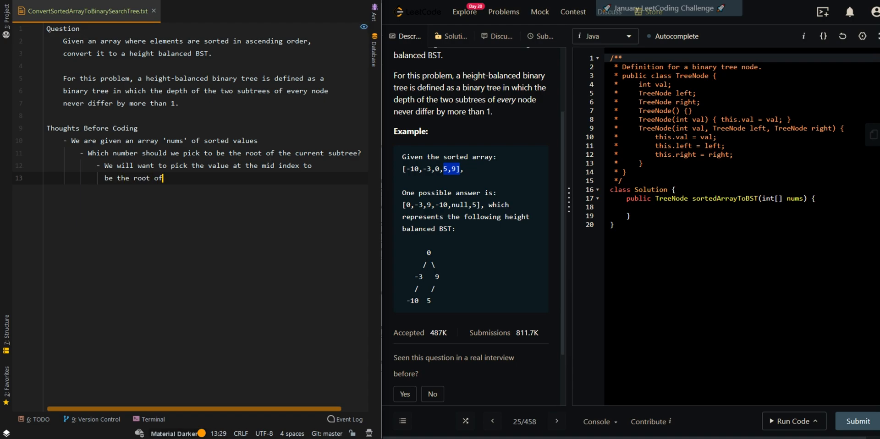
{"action": "type", "text": "our currebt"}
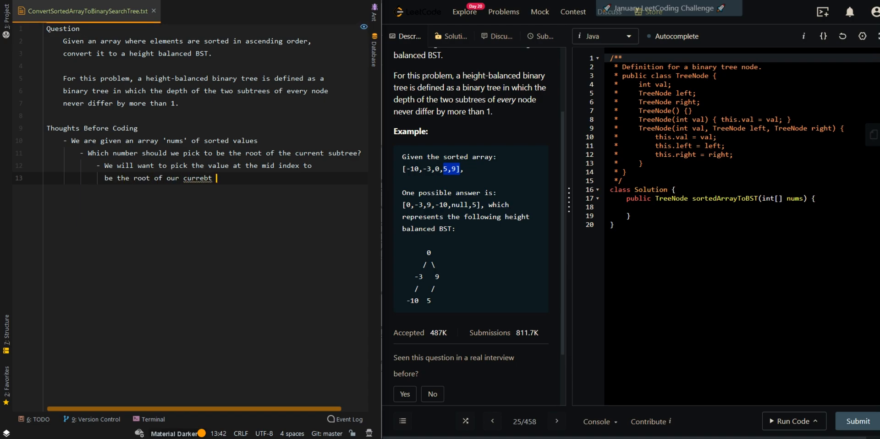
{"action": "type", "text": "urrent subtree"}
{"action": "type", "text": "- This will"}
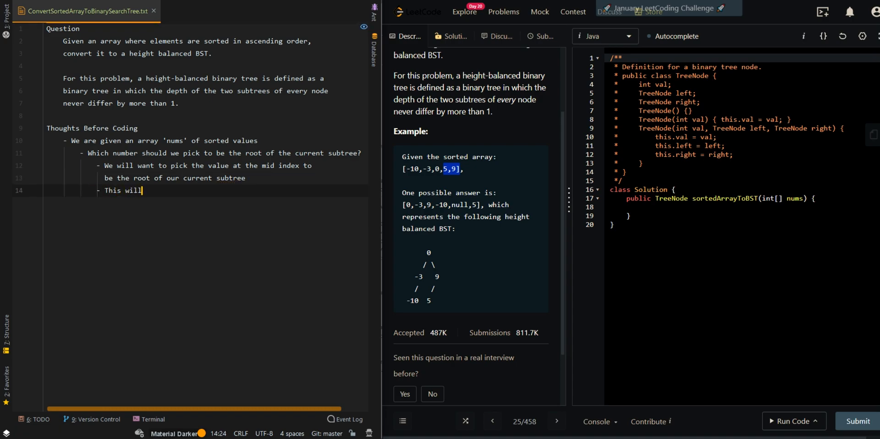
- Note that elements left of 'mid' form the left subtree and those right form the right subtree
{"action": "type", "text": "allow elemen"}
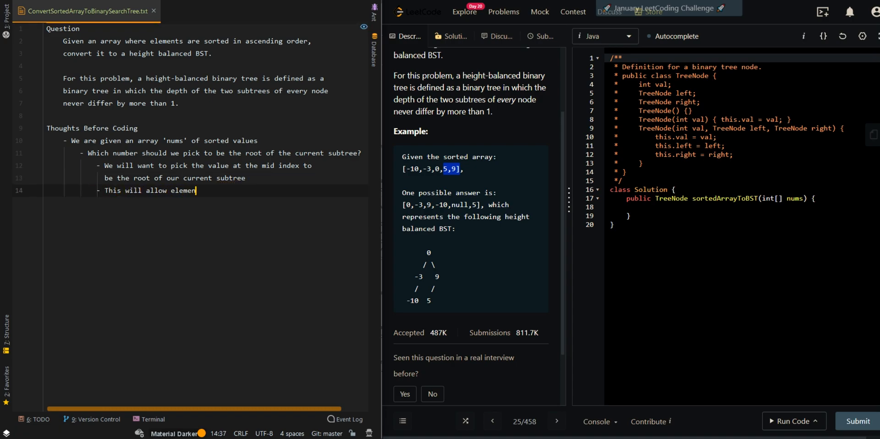
{"action": "type", "text": "ts to the left"}
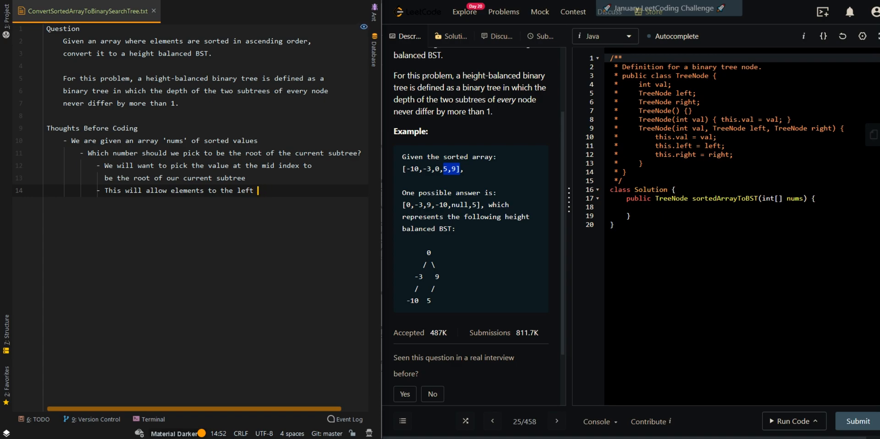
{"action": "type", "text": "of 'mid' to be"}
{"action": "type", "text": "the node values"}
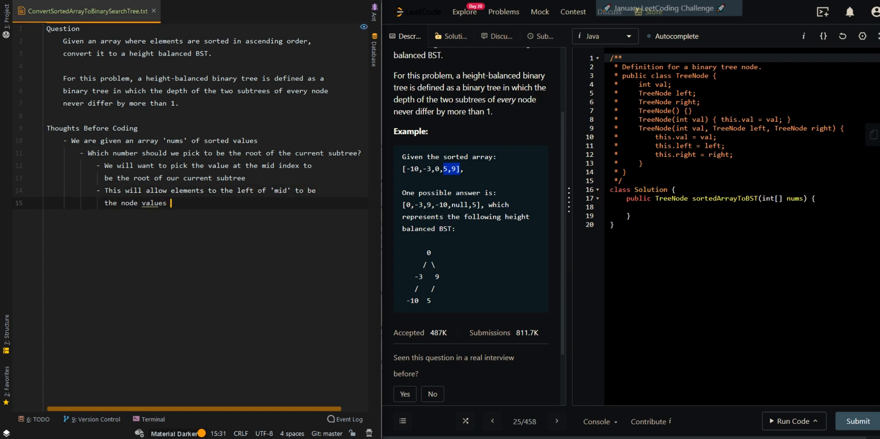
{"action": "type", "text": "for the left subtree"}
{"action": "type", "text": "- Then the eleme"}
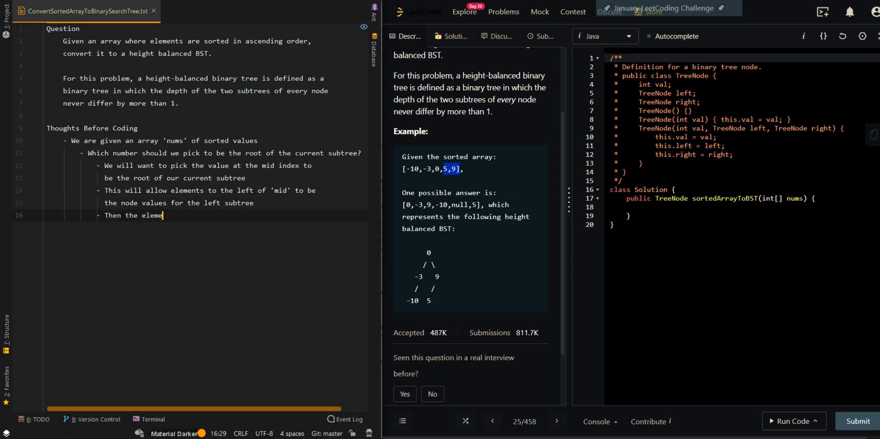
{"action": "type", "text": "nts to the ri"}
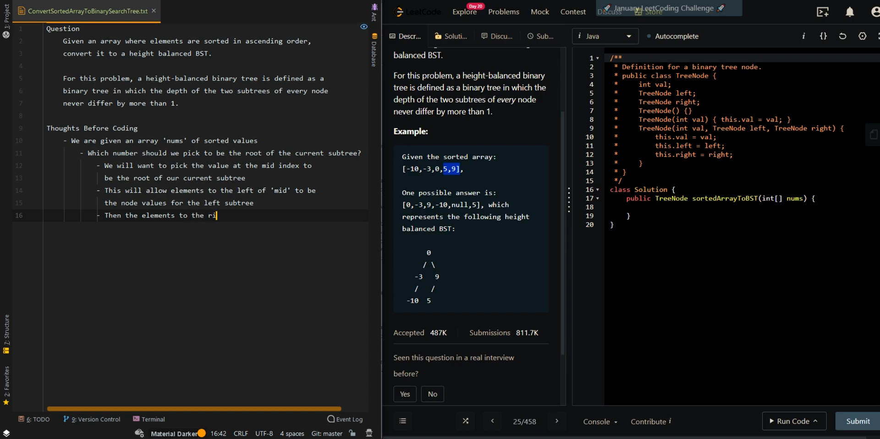
{"action": "type", "text": "ght of 'mid'"}
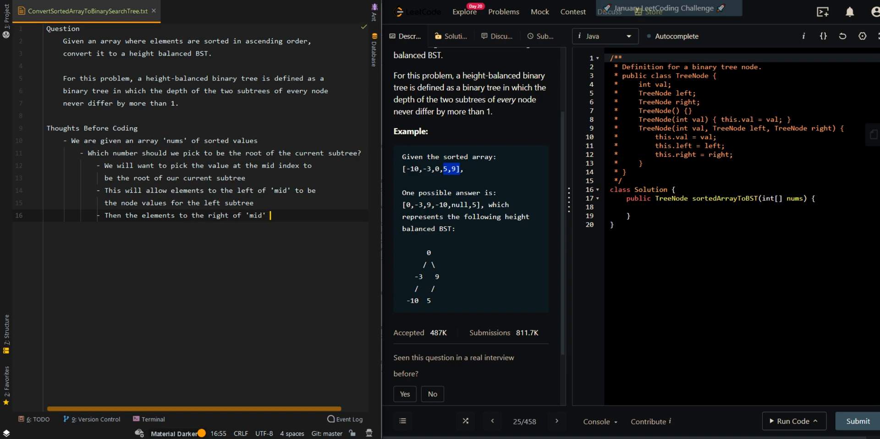
{"action": "type", "text": "will be the"}
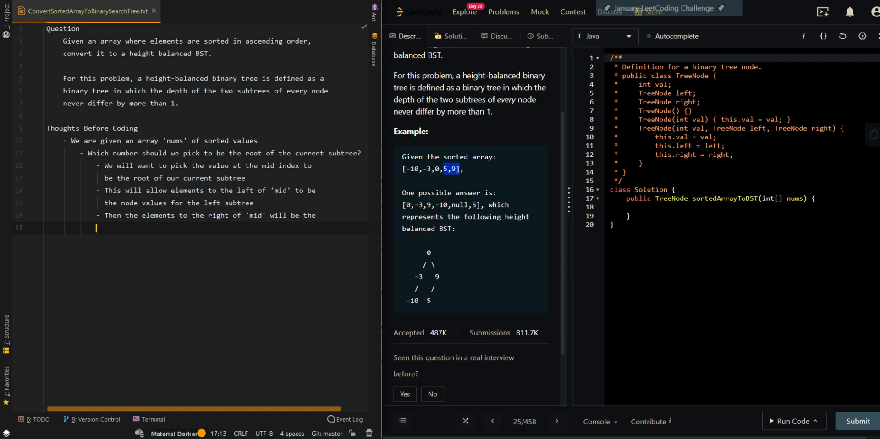
{"action": "type", "text": "node values for"}
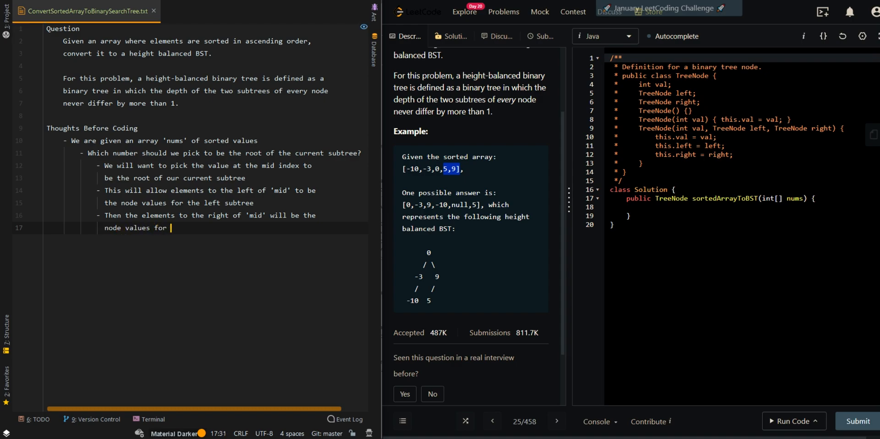
{"action": "type", "text": "the right subtree"}
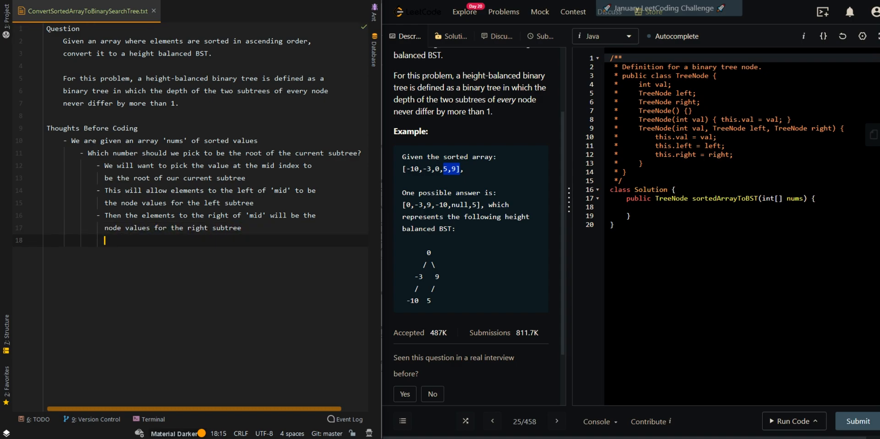
- Add a bullet about keeping track of the current boundaries
{"action": "type", "text": "- We will be"}
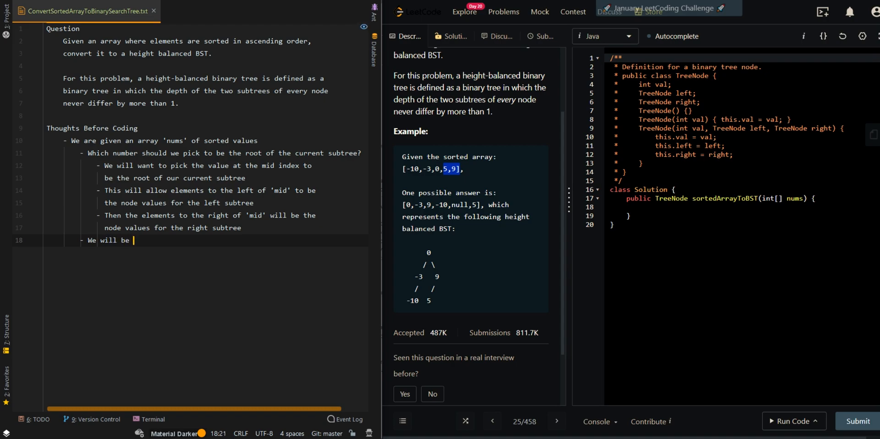
{"action": "type", "text": "keeping track of our cur"}
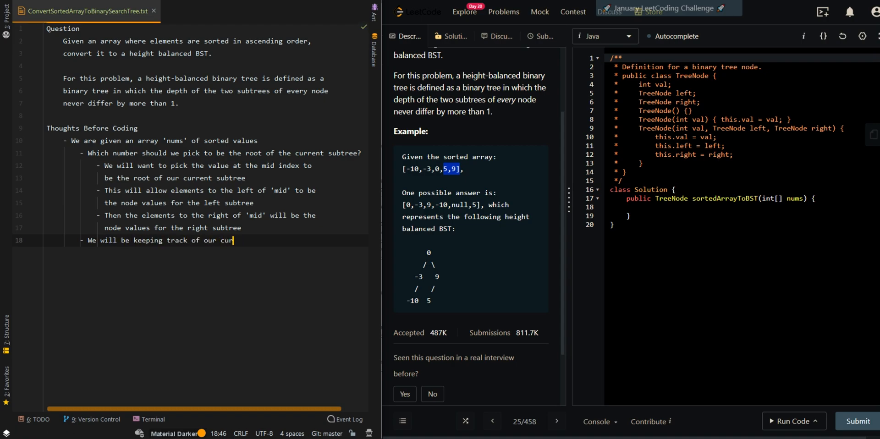
{"action": "type", "text": "boundaryu"}
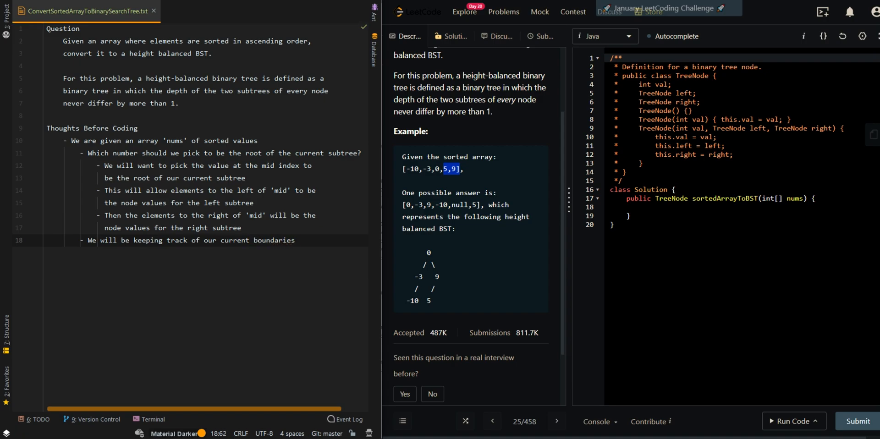
- Add an Answer heading: recursive approach with parameters nums, left (0) and right (nums.length - 1)
{"action": "key", "text": "enter"}
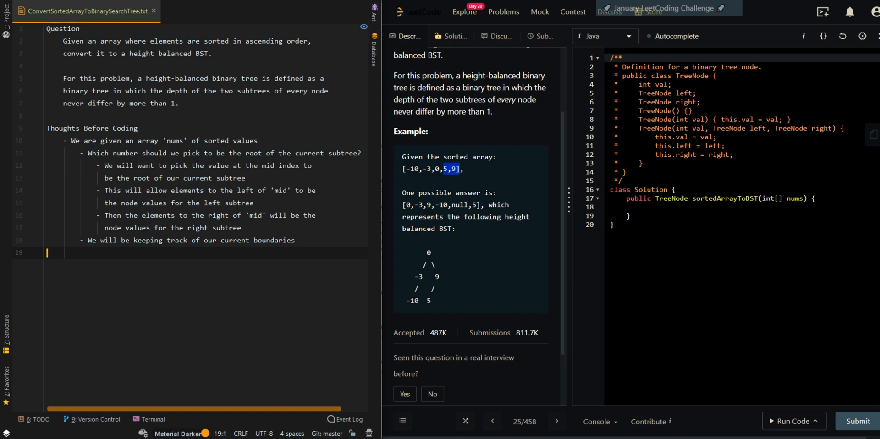
{"action": "type", "text": "Answer"}
{"action": "type", "text": "- Implement a recu"}
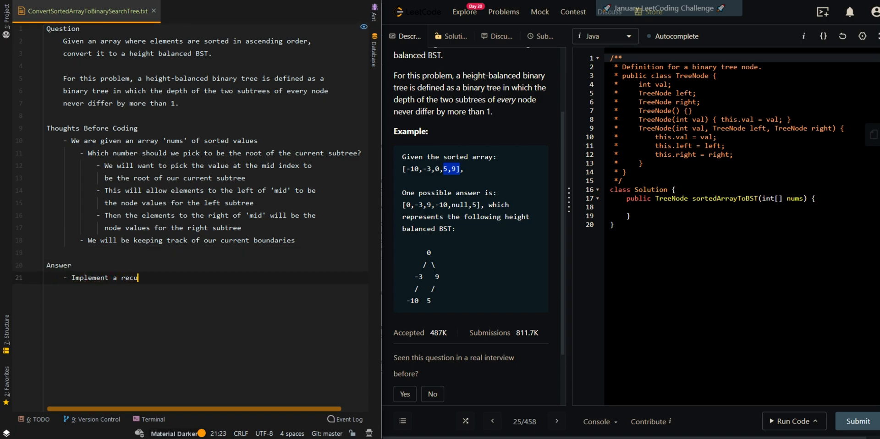
{"action": "type", "text": "rsive approach"}
{"action": "type", "text": "- What paramet"}
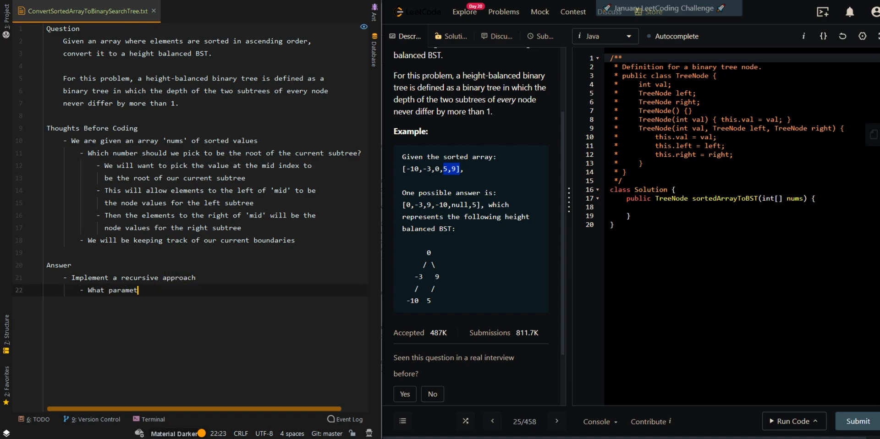
{"action": "type", "text": "ers do we need?"}
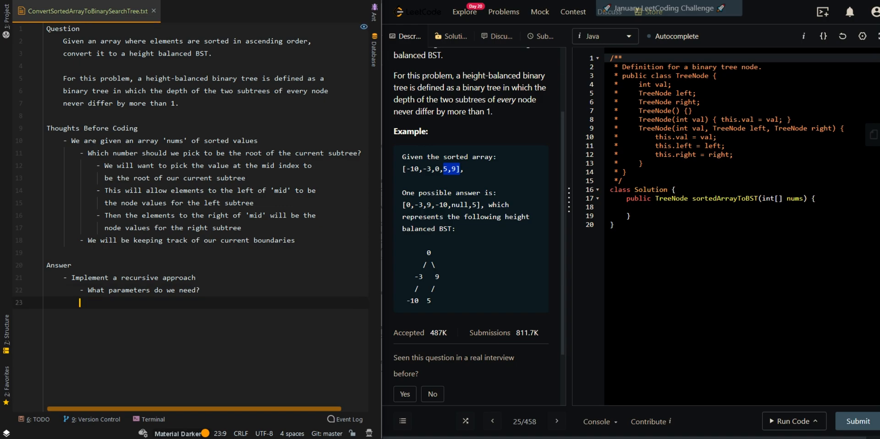
{"action": "type", "text": "- nums, the input array"}
{"action": "type", "text": "- right, the current right boun"}
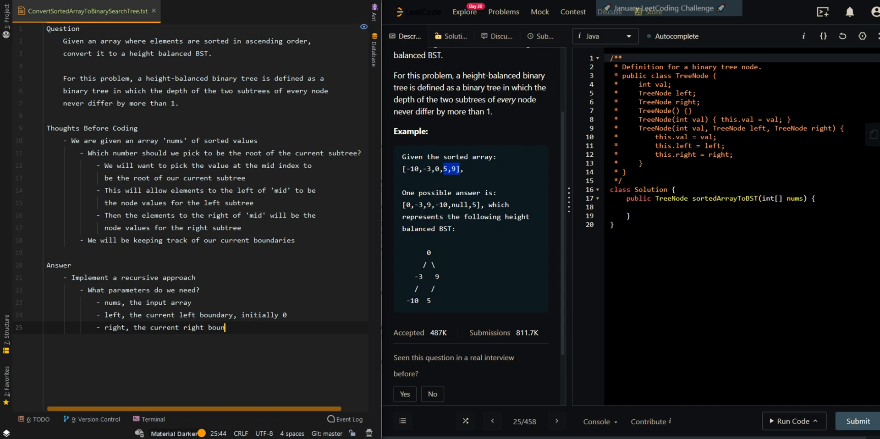
{"action": "type", "text": "dary, initially '"}
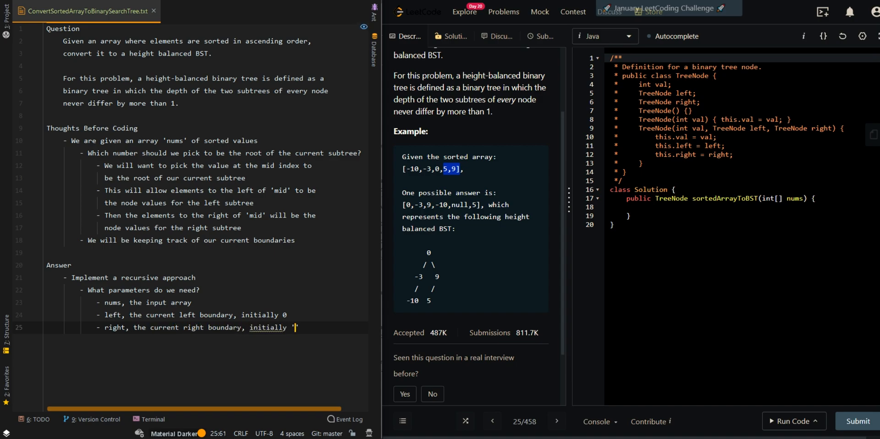
{"action": "type", "text": "nums.lenght -"}
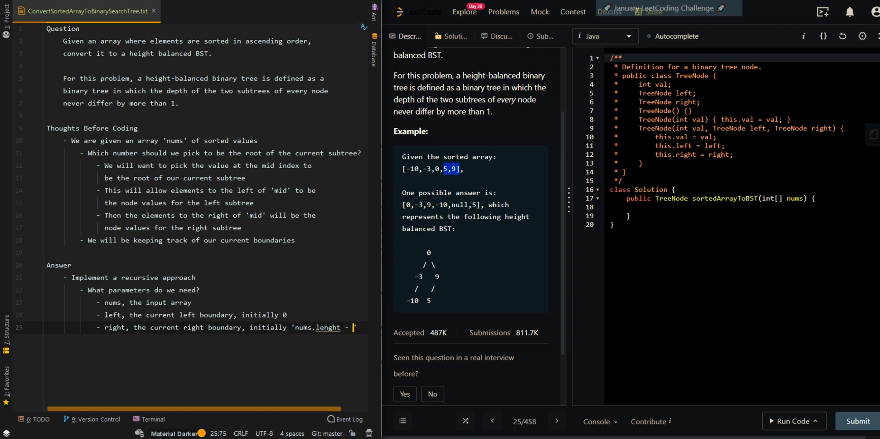
{"action": "type", "text": "length"}
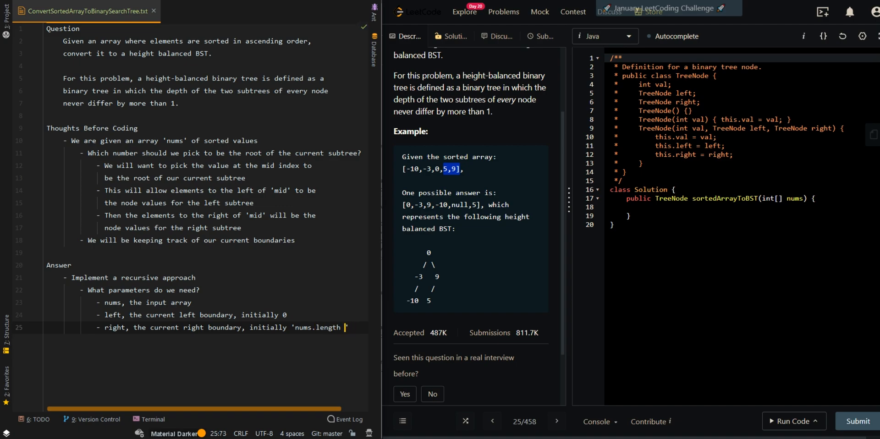
{"action": "type", "text": "- 1'"}
{"action": "type", "text": "- What is the"}
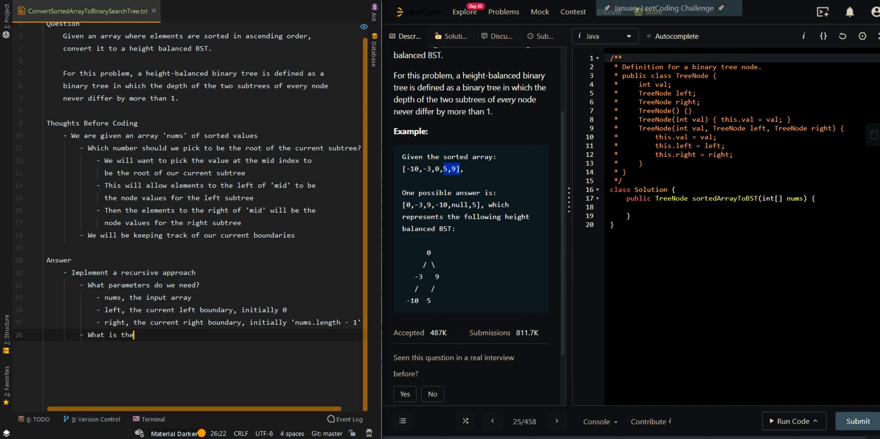
- Note the base case: if 'left' is greater than 'right', return null
{"action": "type", "text": "base case?"}
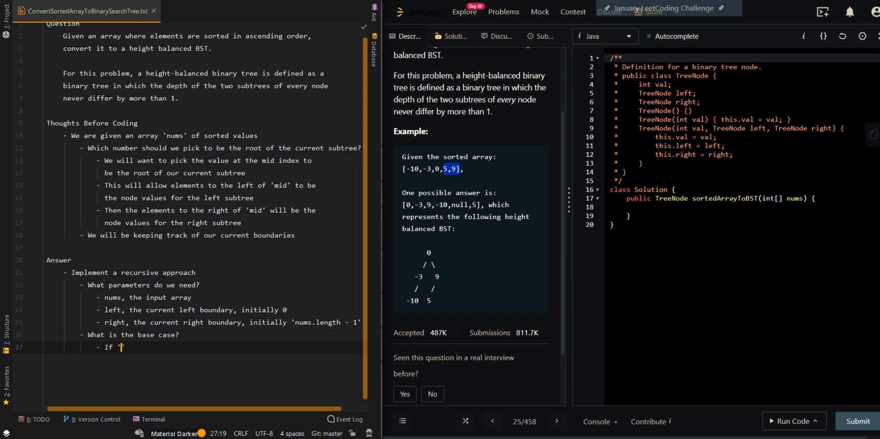
{"action": "type", "text": "left' is greater than 'right'"}
{"action": "type", "text": "- Return null"}
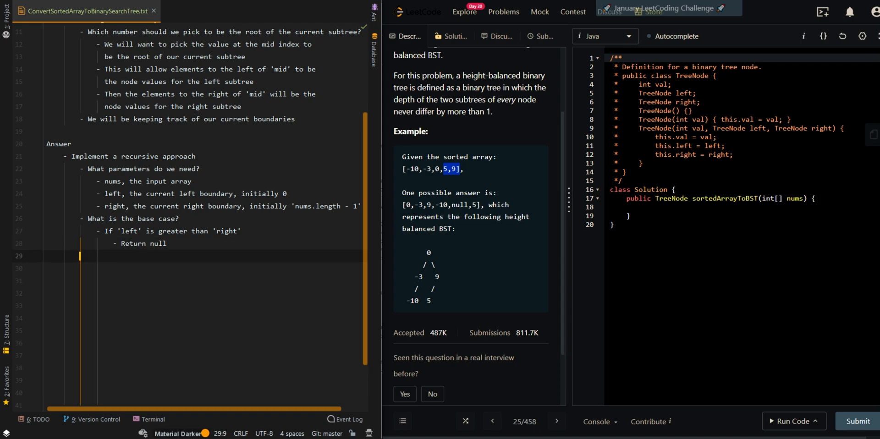
{"action": "type", "text": "-"}
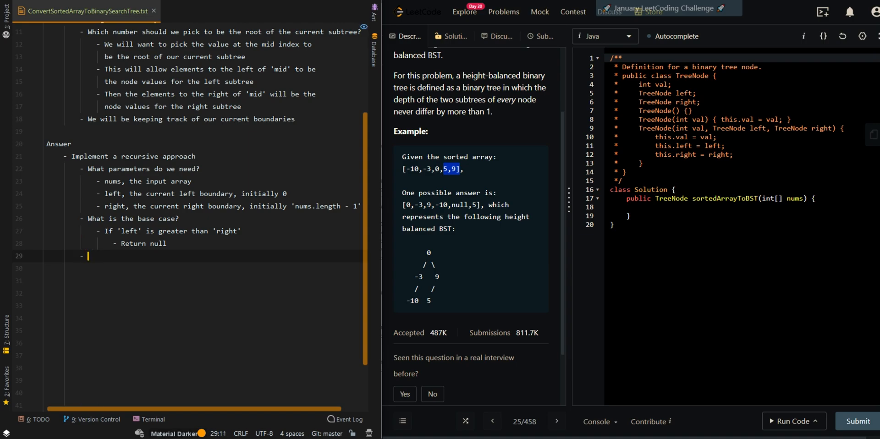
{"action": "type", "text": "In each of the r"}
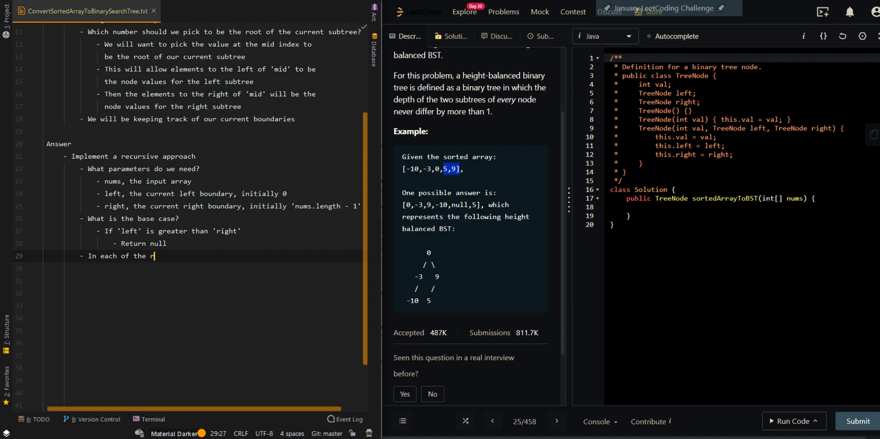
- Describe each recursive call: calculate the 'mid' index and generate a 'root' node with nums[mid]
{"action": "type", "text": "ecursive call"}
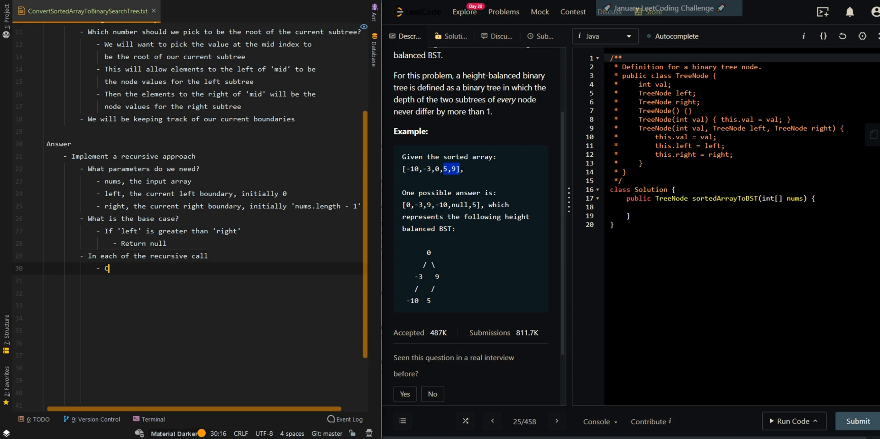
{"action": "type", "text": "alculate the 'mid'"}
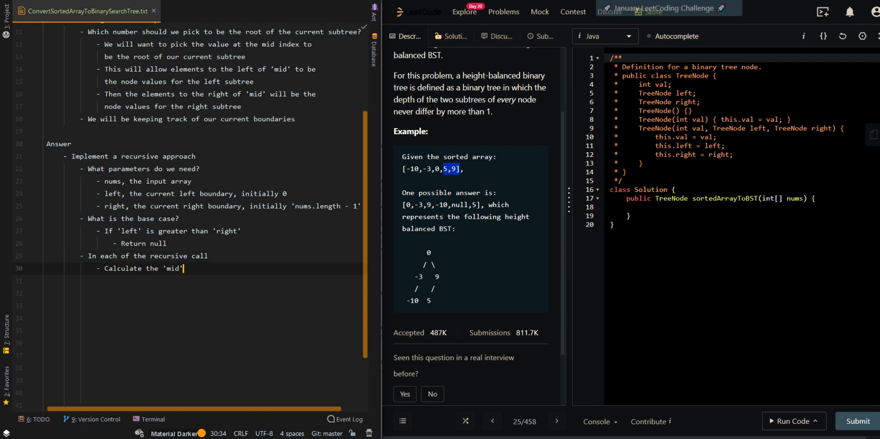
{"action": "type", "text": "index"}
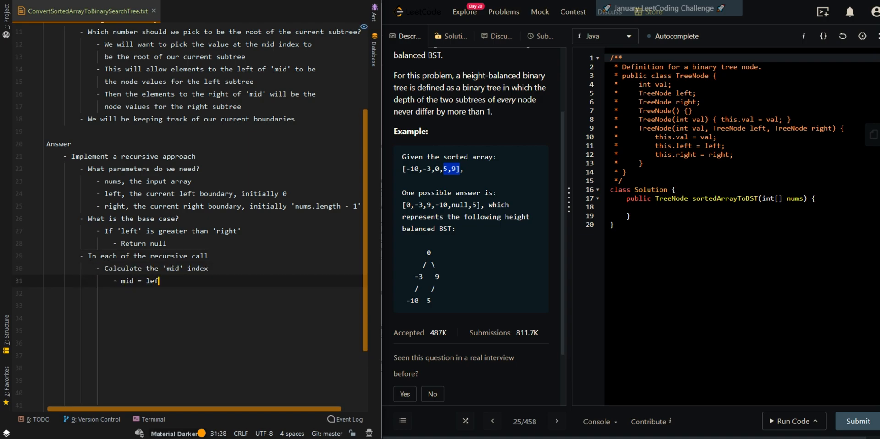
{"action": "type", "text": "+ (right - left) / 2"}
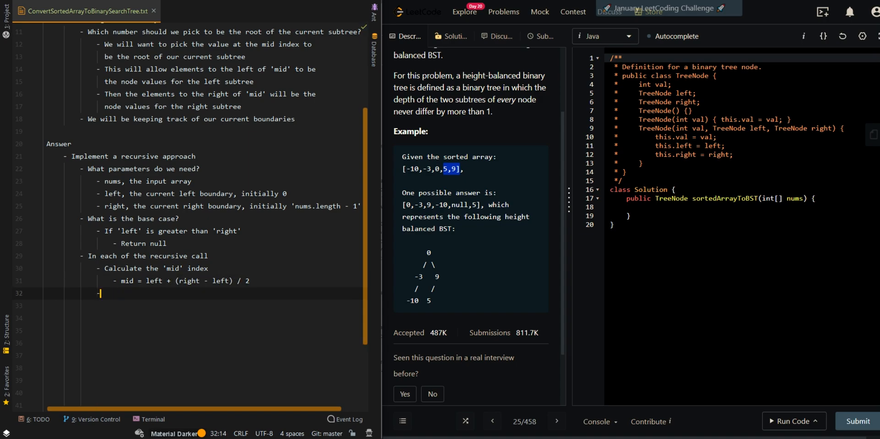
{"action": "type", "text": "Generate"}
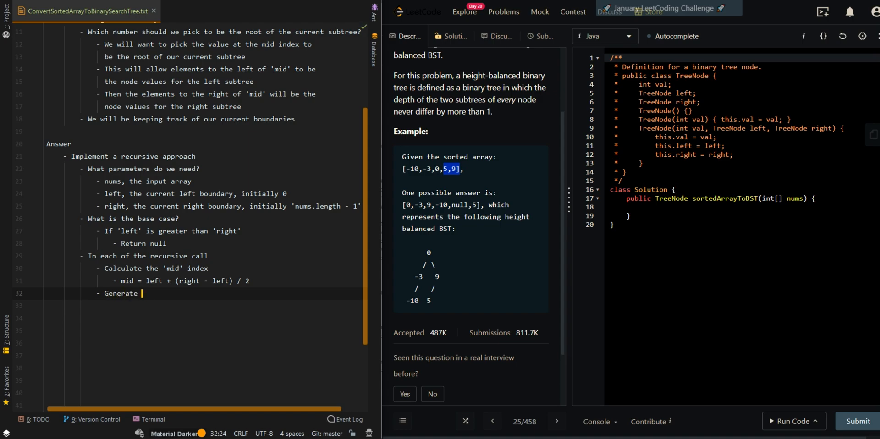
{"action": "type", "text": "a 'root'"}
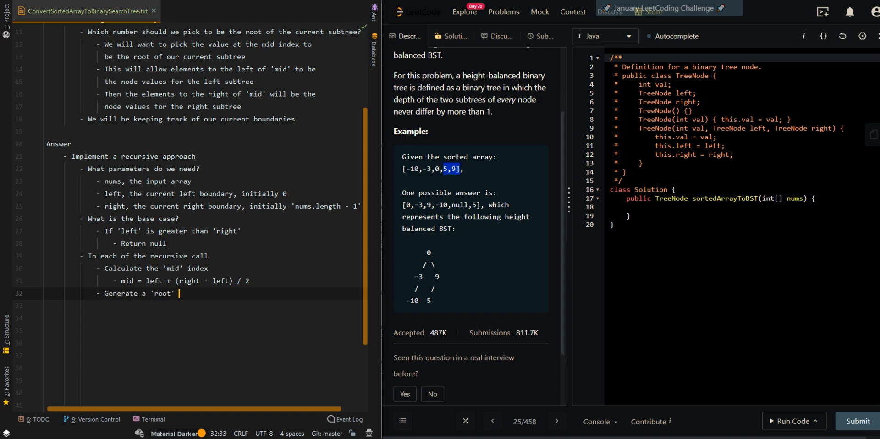
{"action": "type", "text": "node with 'num'"}
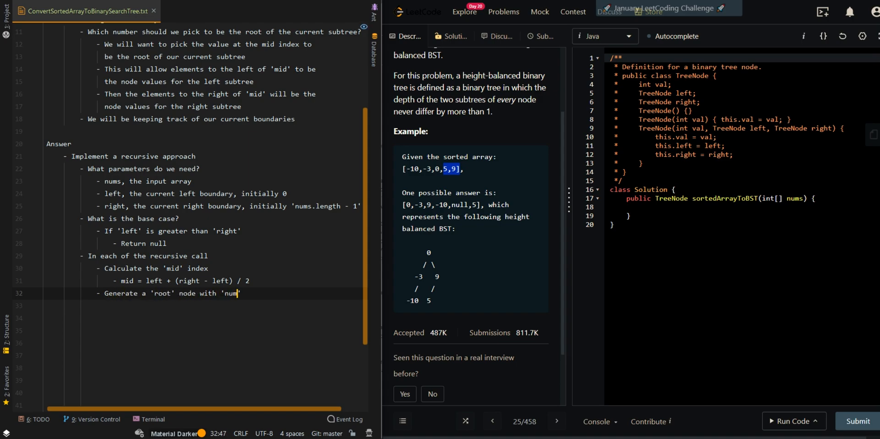
{"action": "type", "text": "s[mid]'"}
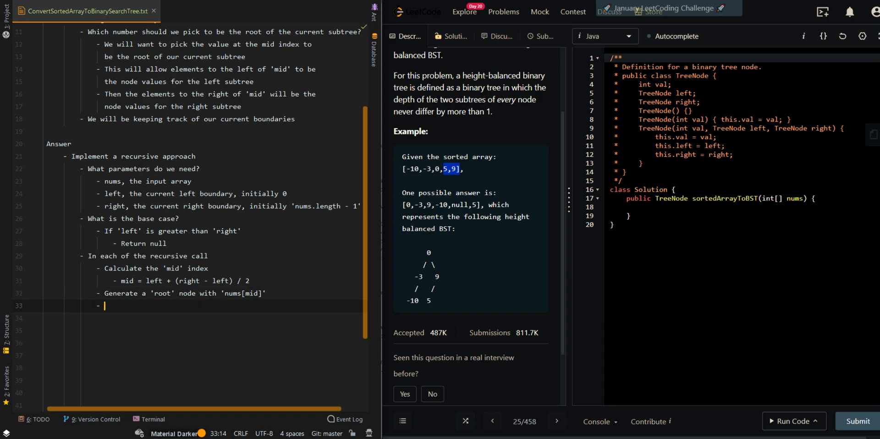
- Note recursing left (right => mid - 1), right (left => mid + 1), then returning 'root'
{"action": "type", "text": "Recursively g"}
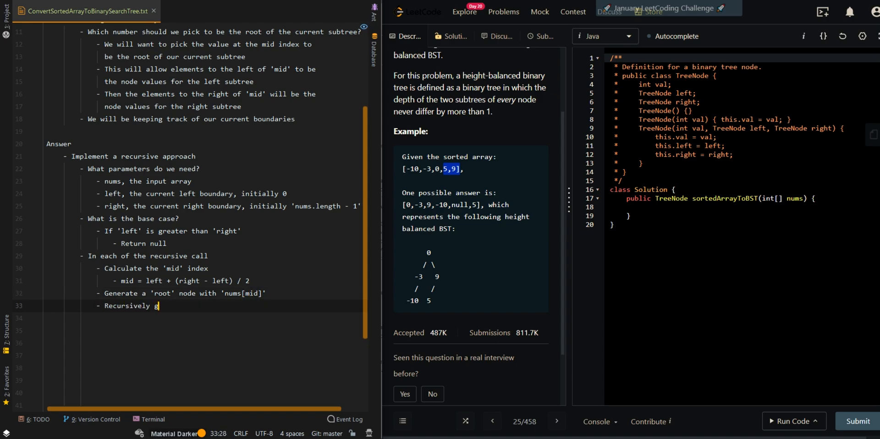
{"action": "type", "text": "enerate the left subt"}
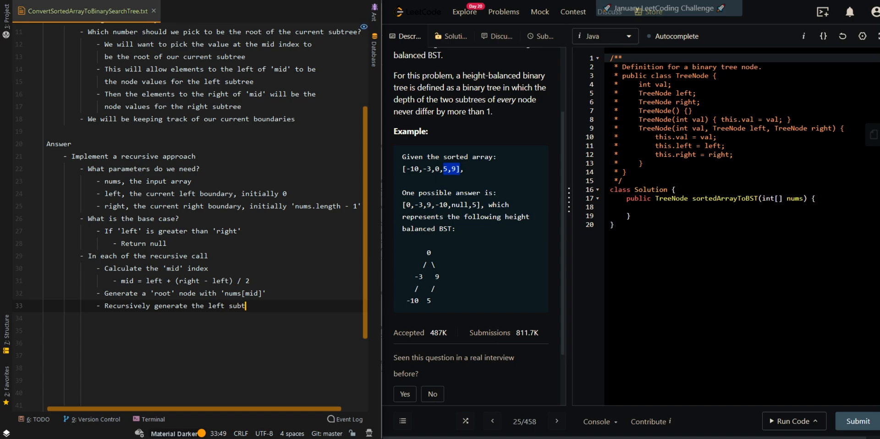
{"action": "type", "text": "ree of 'root'"}
{"action": "left_click", "coordinate": [201, 318]}
{"action": "type", "text": "- r"}
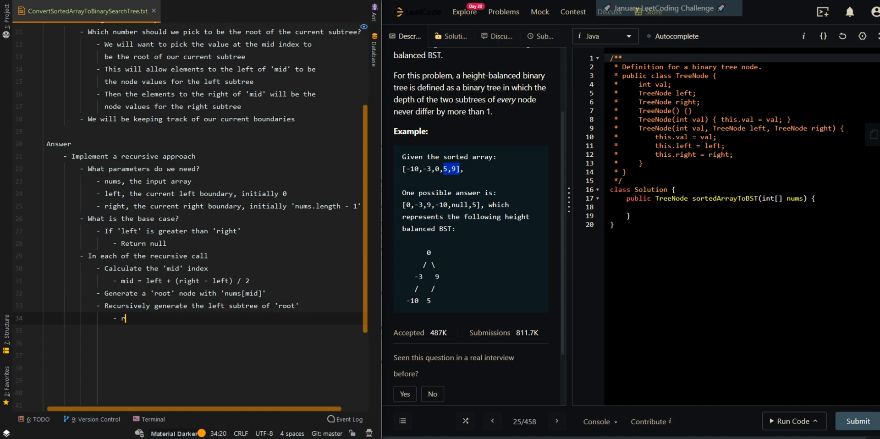
{"action": "type", "text": "ight => mid - 1"}
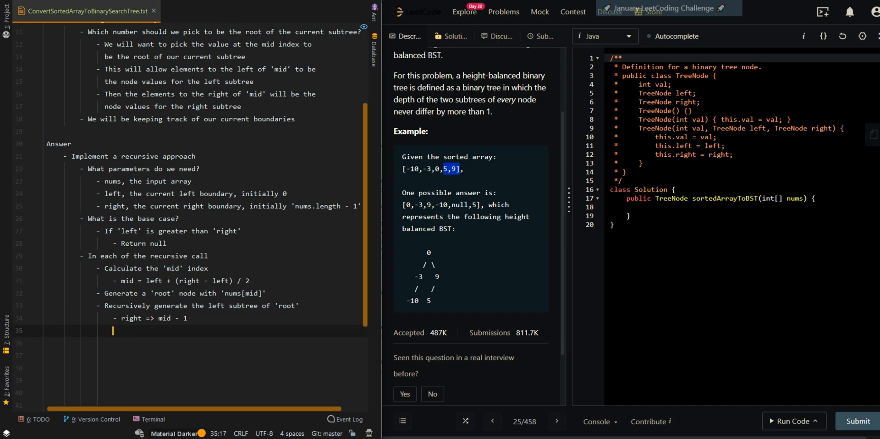
{"action": "type", "text": "Recursively"}
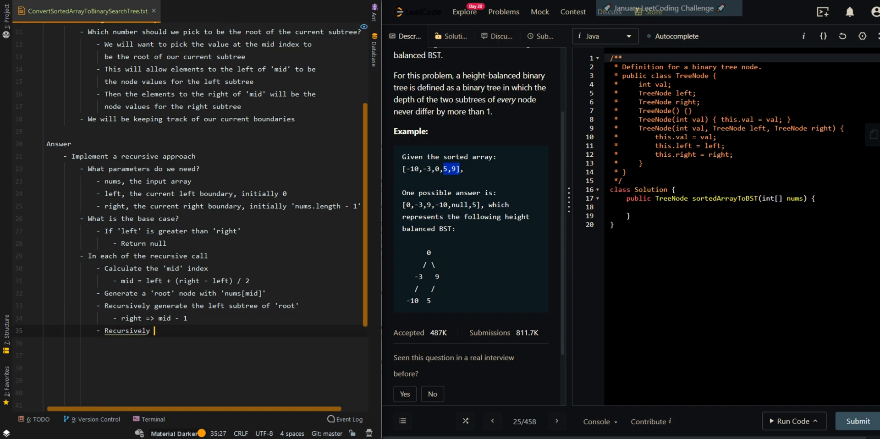
{"action": "type", "text": "generate the right s"}
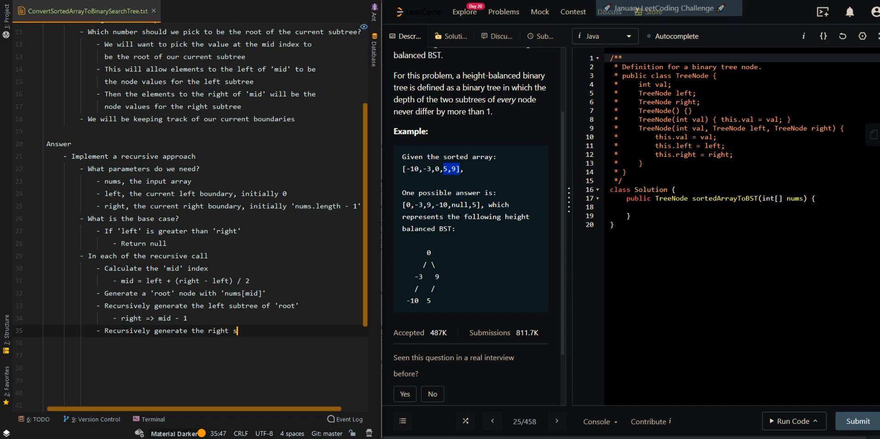
{"action": "type", "text": "ubtree of 'root'"}
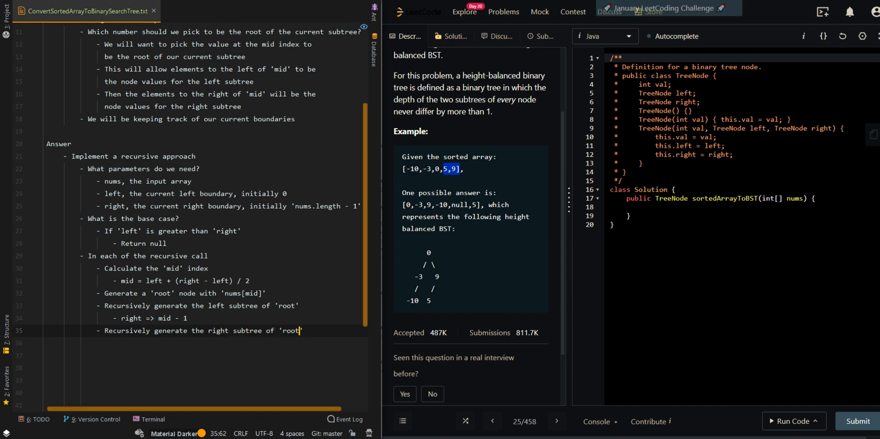
{"action": "type", "text": "- left =>"}
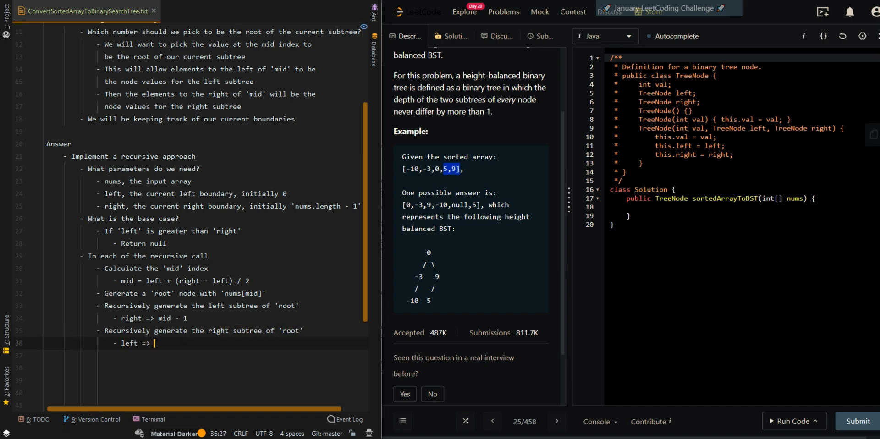
{"action": "type", "text": "mid + 1"}
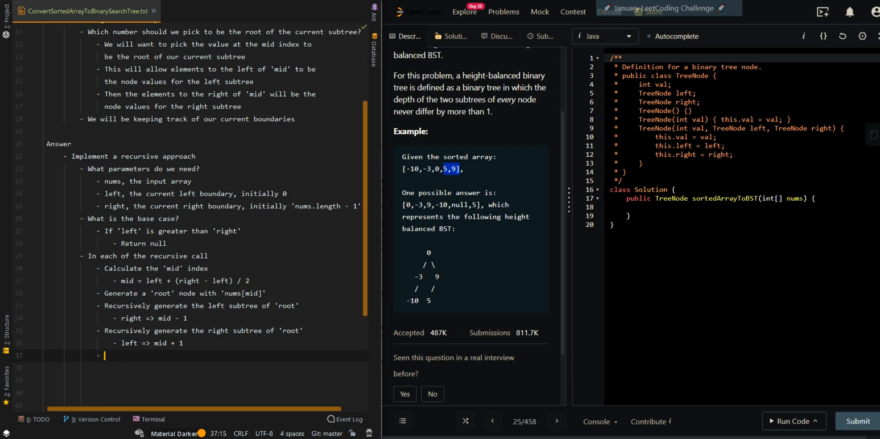
{"action": "type", "text": "Return 'root'"}
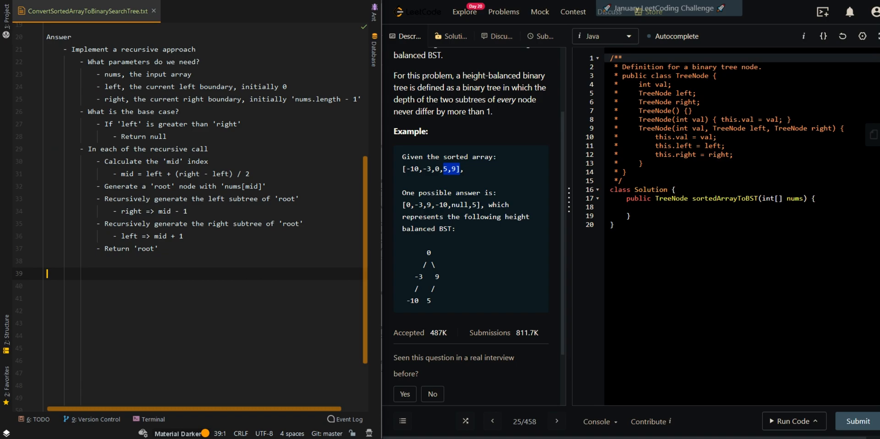
- Add the complexity heading with Time Complexity = O(n), visiting each index once, and begin Space Complexity
{"action": "type", "text": "What ist"}
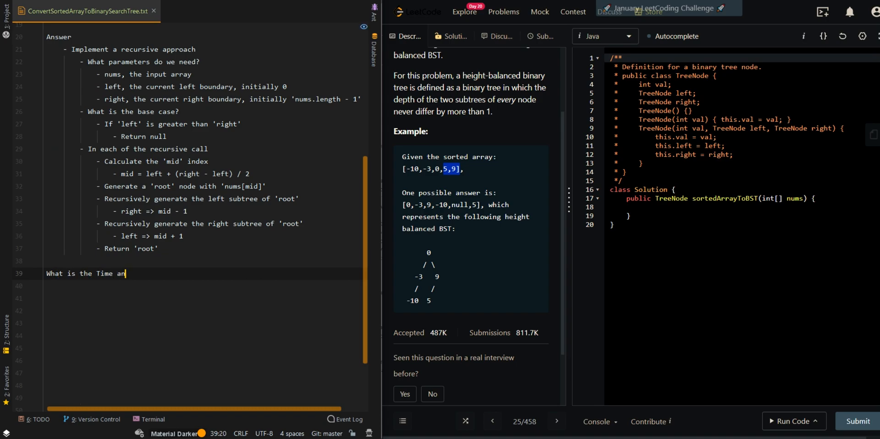
{"action": "type", "text": "d Space Complexity?"}
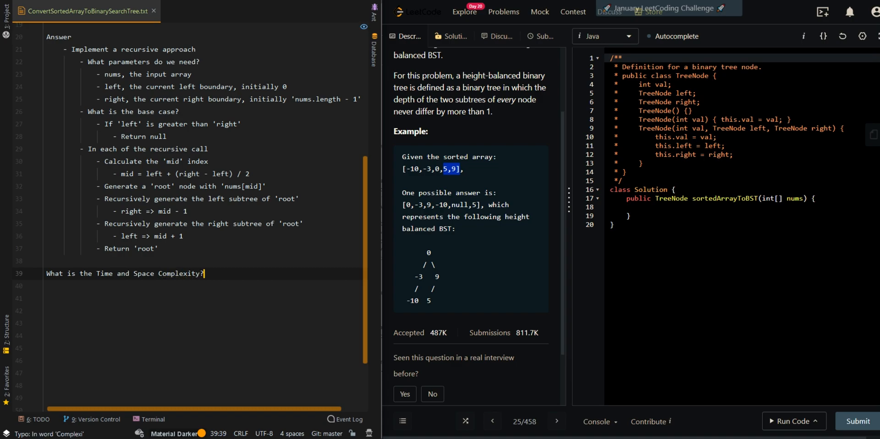
{"action": "type", "text": "- Time Complexity"}
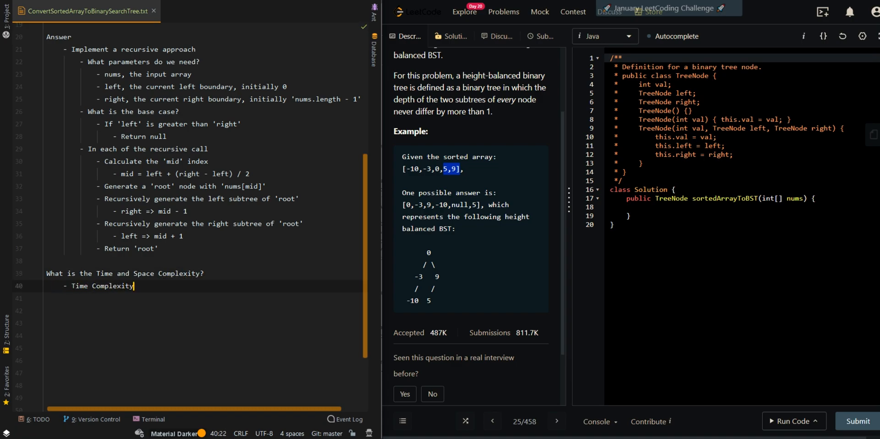
{"action": "type", "text": "= O(n), w"}
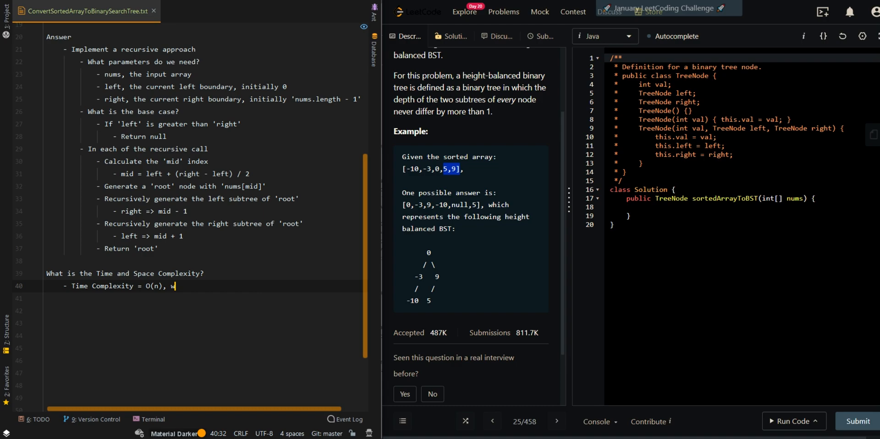
{"action": "type", "text": "here n is the length"}
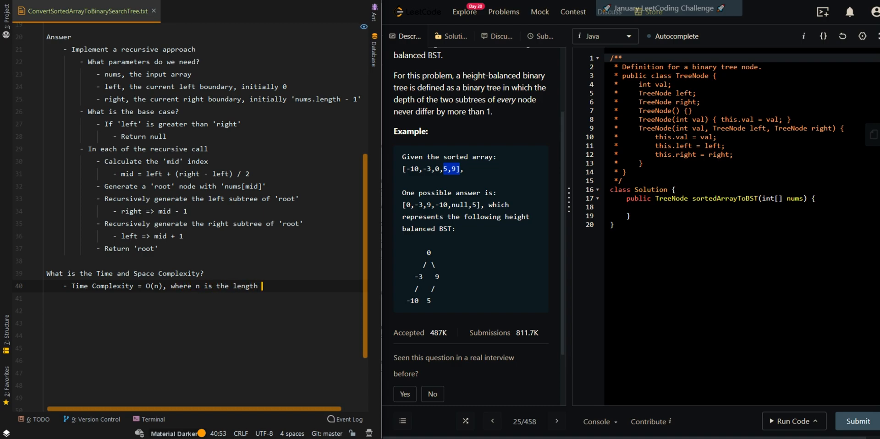
{"action": "type", "text": "of the input array"}
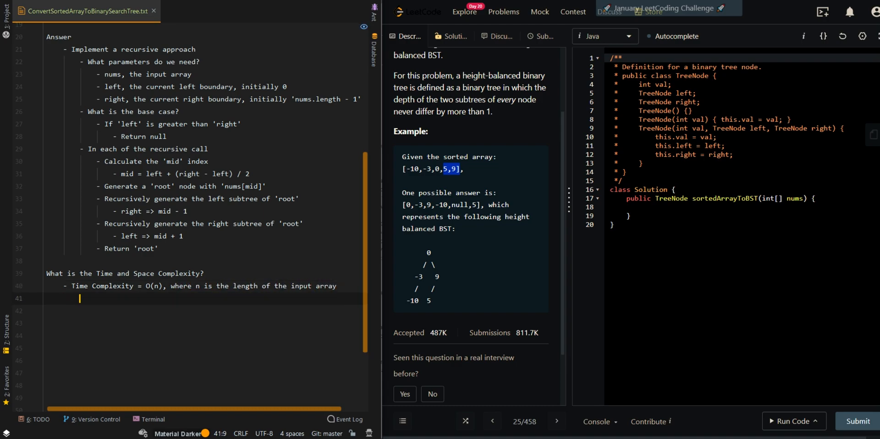
{"action": "type", "text": "- O(n), vist"}
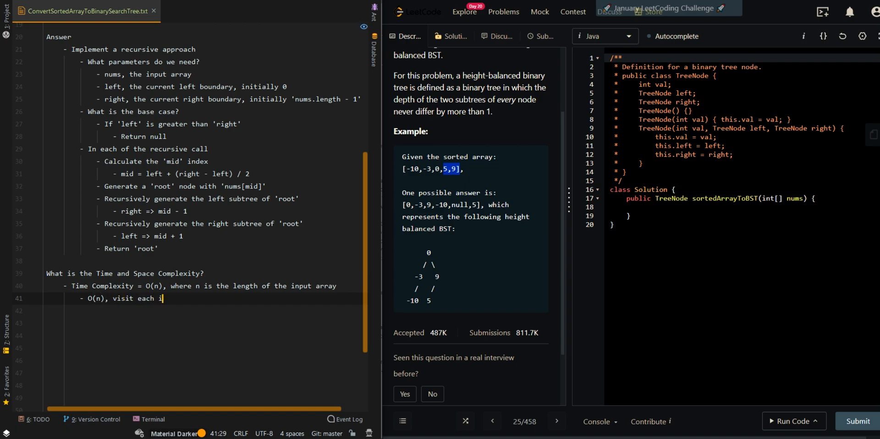
{"action": "type", "text": "ndex once to generate a 'root' node"}
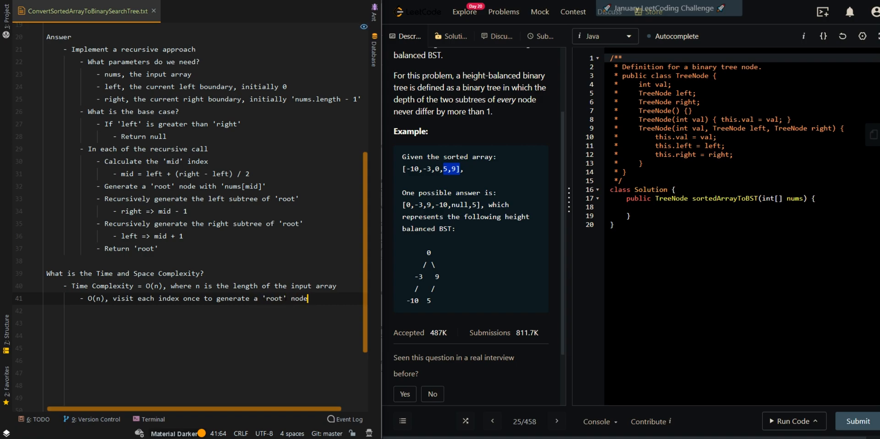
{"action": "type", "text": "- Space Comlexity = O("}
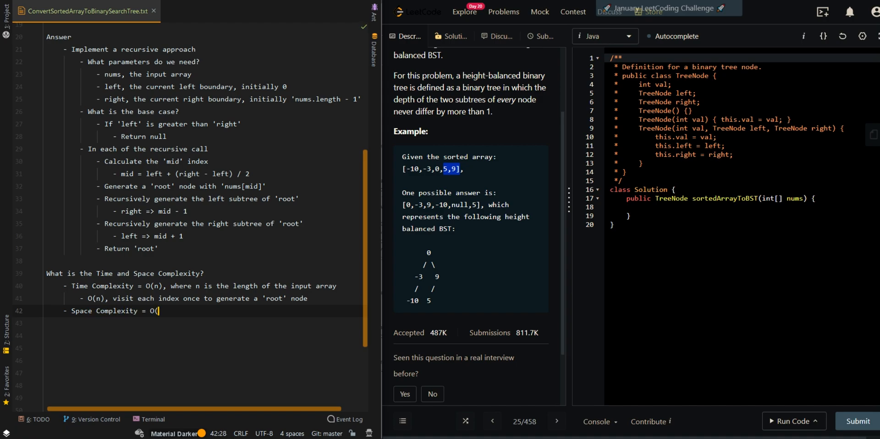
- Record space as O(h) + O(n): recursive call stack memory plus the newly generated tree
{"action": "type", "text": "h) + O(n) = O(n), where n is the length of the inpu"}
{"action": "left_click", "coordinate": [203, 323]}
{"action": "type", "text": "- O(h"}
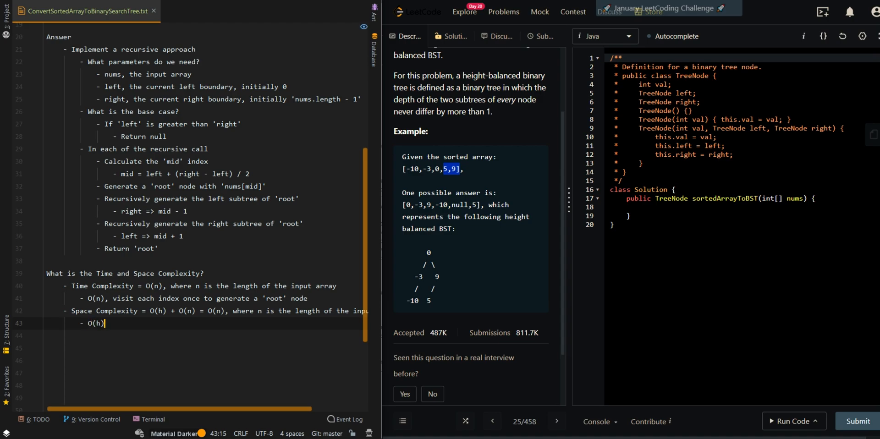
{"action": "type", "text": ", recursive call stack"}
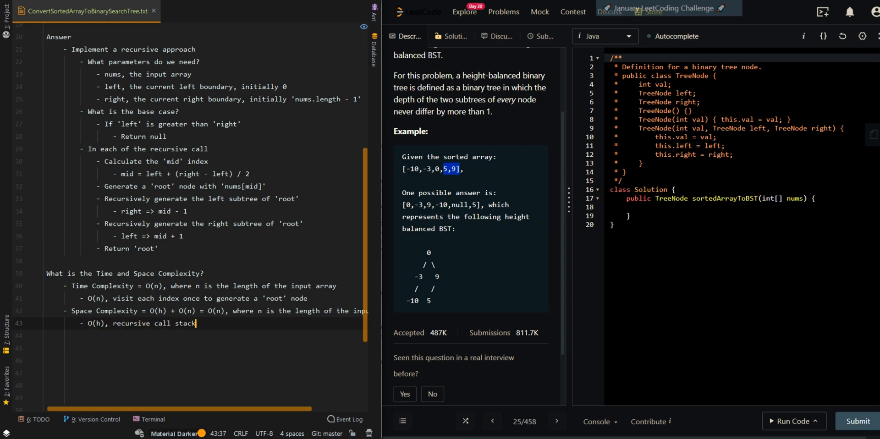
{"action": "type", "text": "memory"}
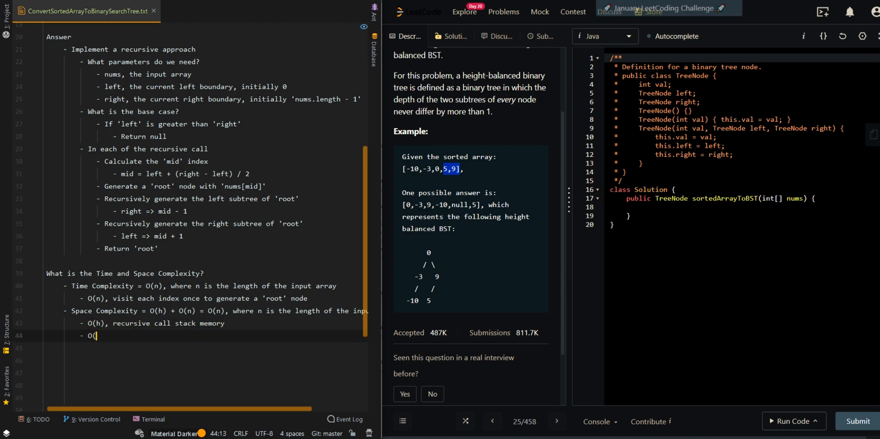
{"action": "type", "text": "n), newly generated tree"}
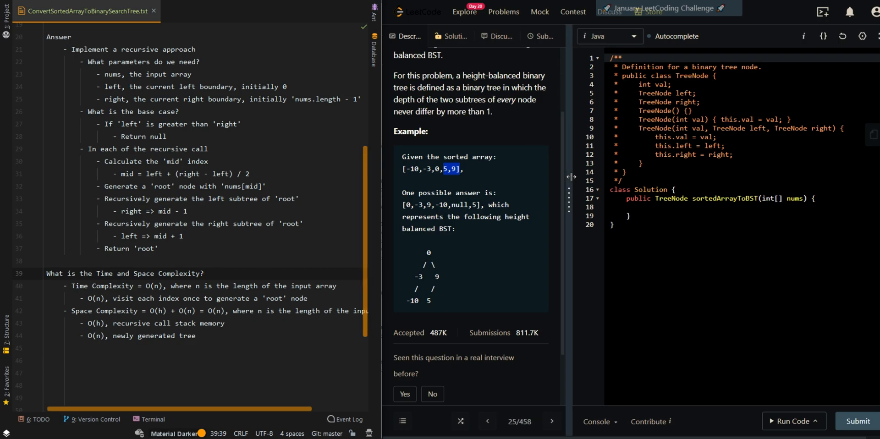
- Make the main method return sortedArrayToBST(nums, 0, nums.length - 1)
{"action": "type", "text": "return sortedArrayToBST"}
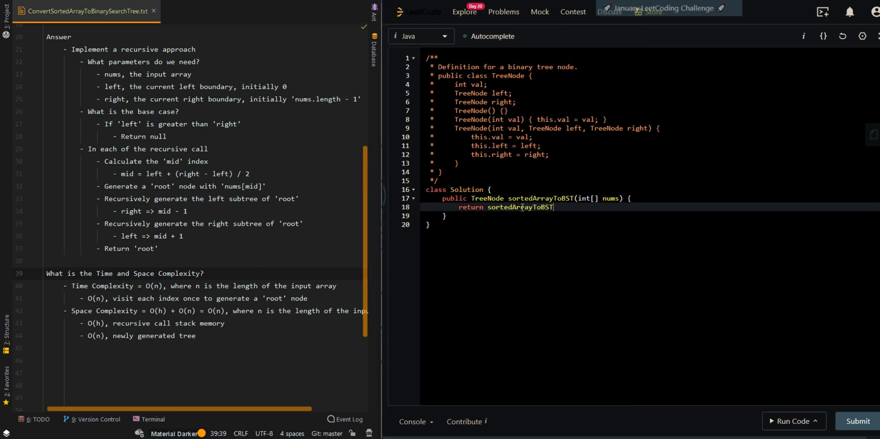
{"action": "type", "text": "(n)"}
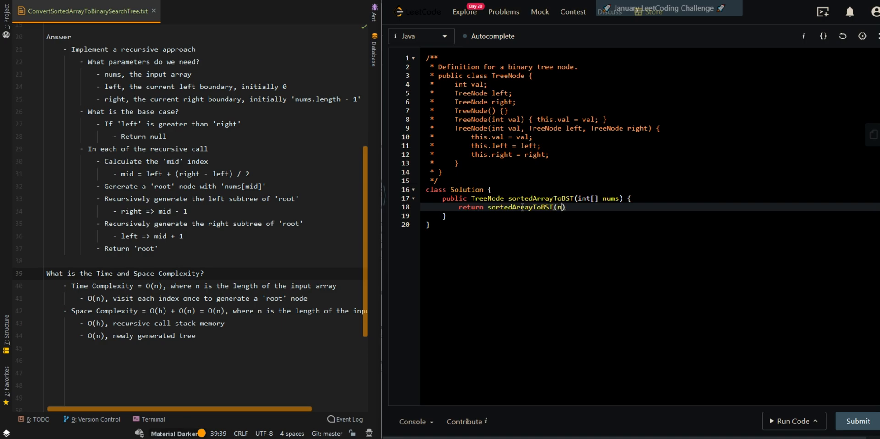
{"action": "type", "text": "ums, 0,"}
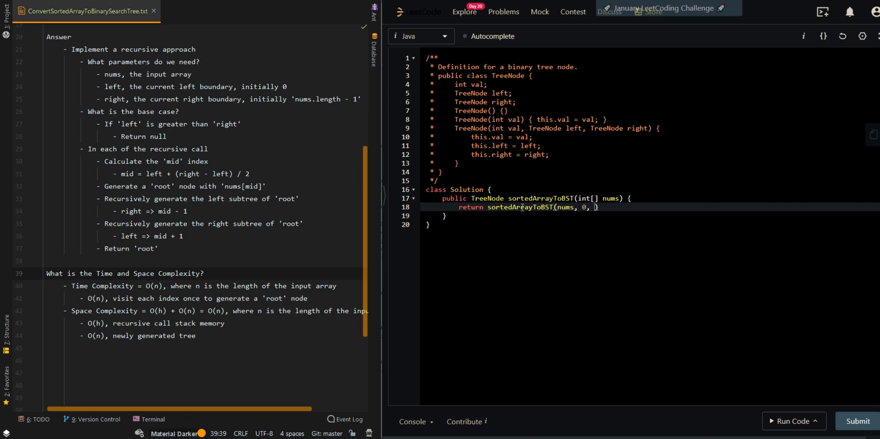
{"action": "type", "text": "nums.length - 1"}
{"action": "type", "text": "pri"}
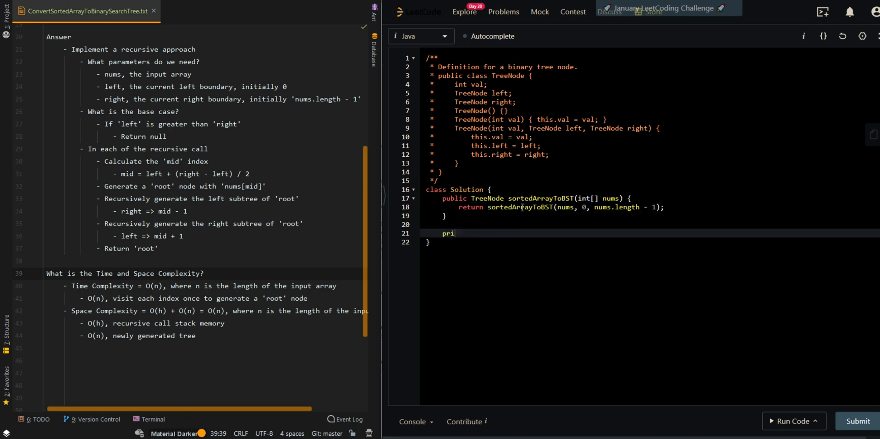
- Add a private helper sortedArrayToBST(int[] nums, int left, int right) that returns null when left > right
{"action": "type", "text": "vate TreeNode"}
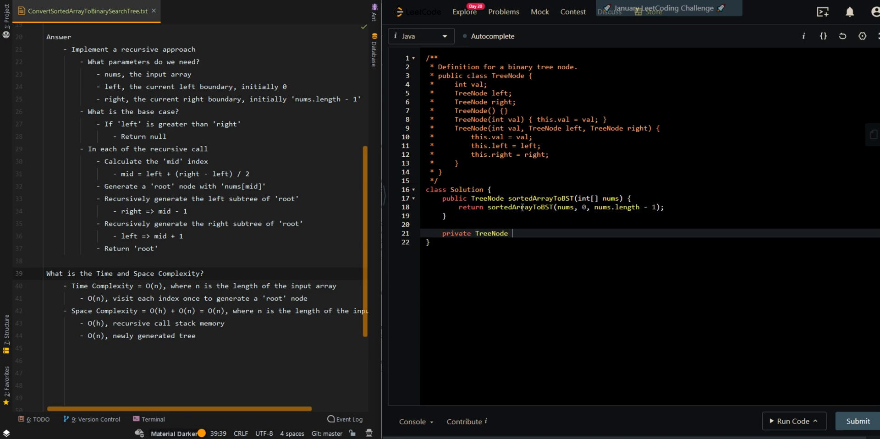
{"action": "type", "text": "sortedArrayToBST(int[] nums,)"}
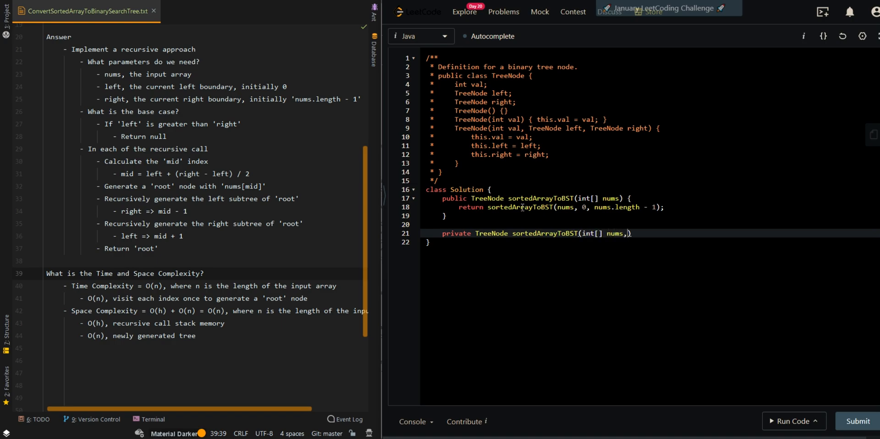
{"action": "type", "text": "int left, int right"}
{"action": "type", "text": "if (left > right"}
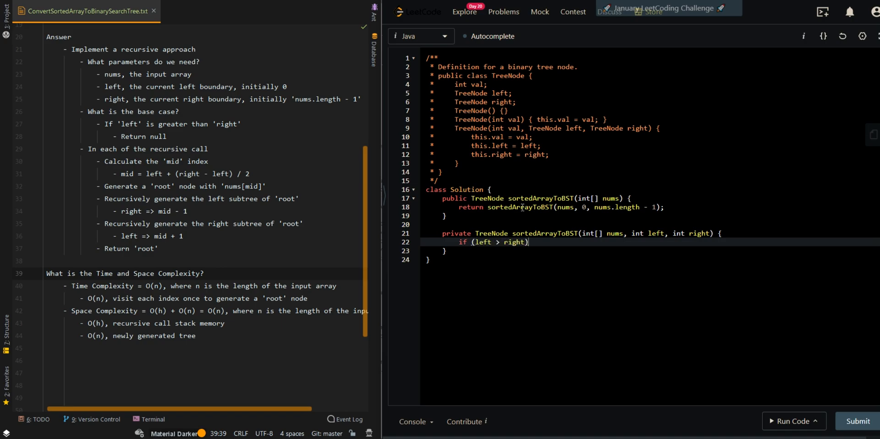
{"action": "type", "text": "return n"}
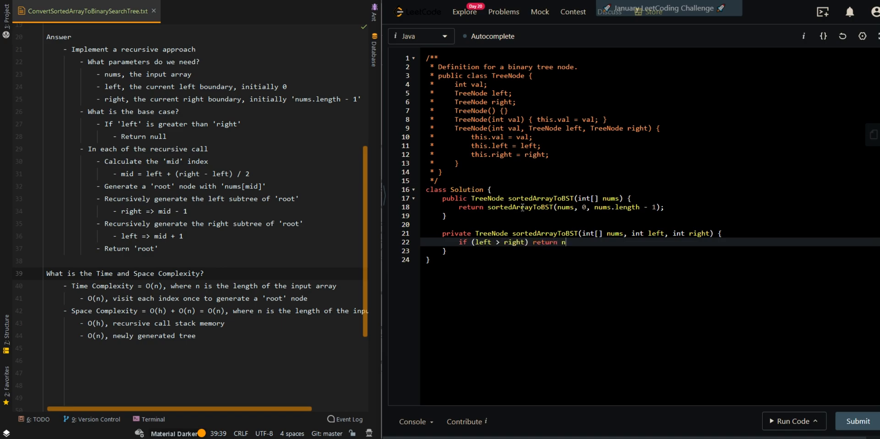
{"action": "type", "text": "ull;"}
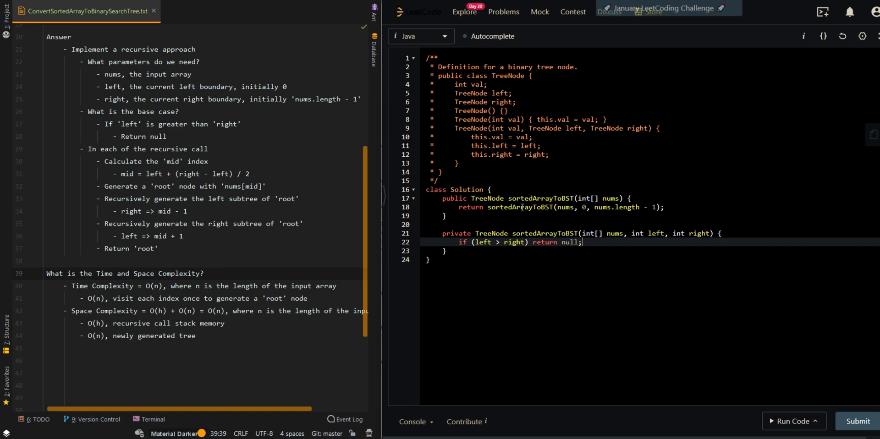
{"action": "type", "text": "int"}
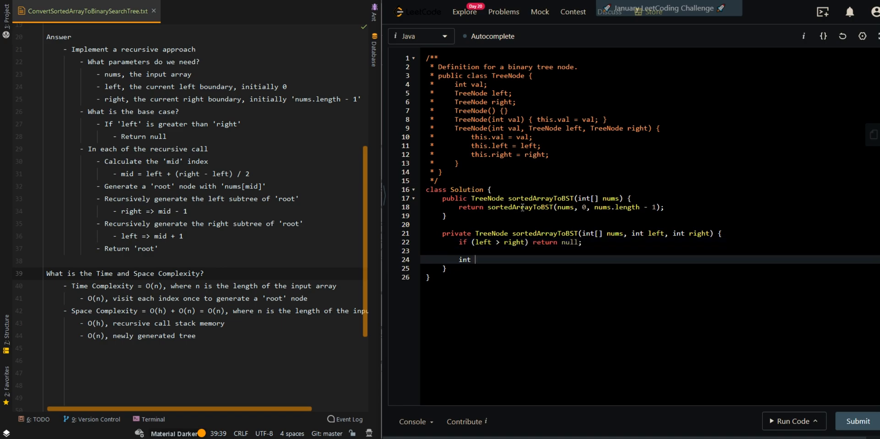
- Compute mid, create root from nums[mid], assign root.left and root.right recursively, and return root
{"action": "type", "text": "mid = left + (right - left) / 2;"}
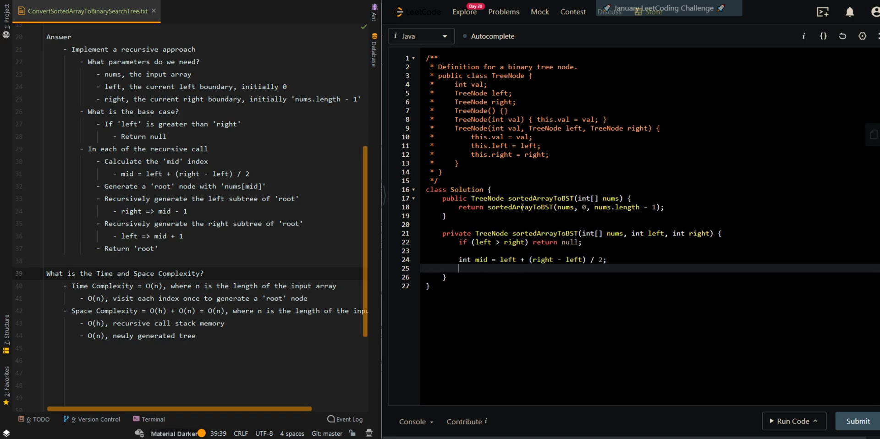
{"action": "type", "text": "TreeNode root"}
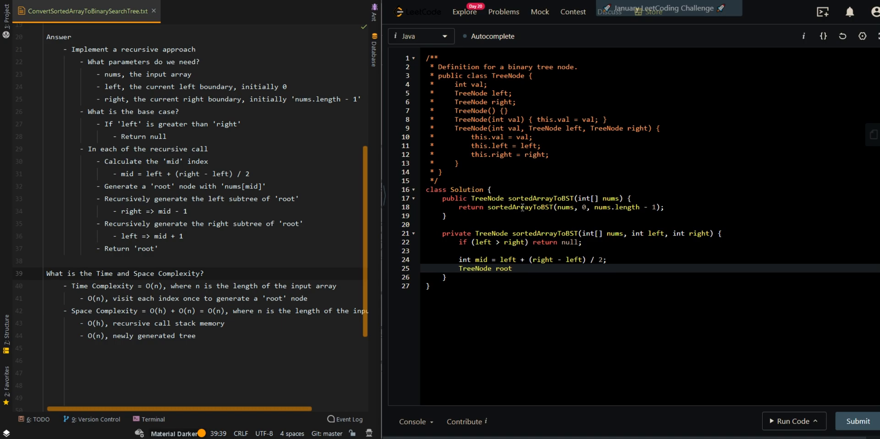
{"action": "type", "text": "= new Tree"}
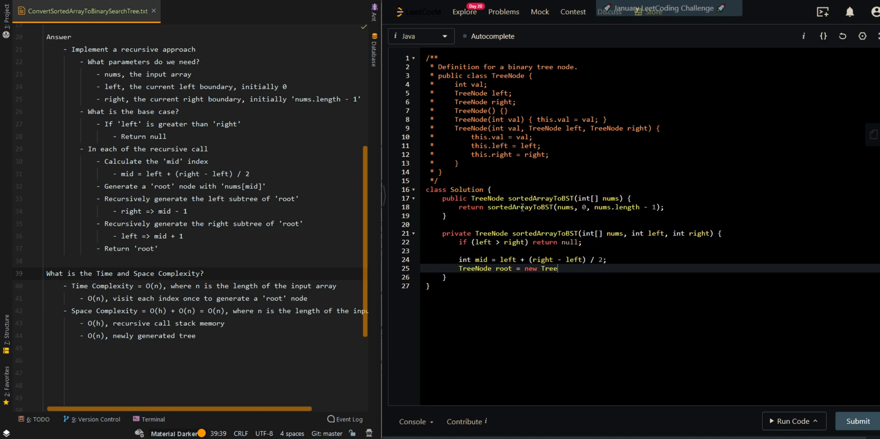
{"action": "type", "text": "Node(nums[p])"}
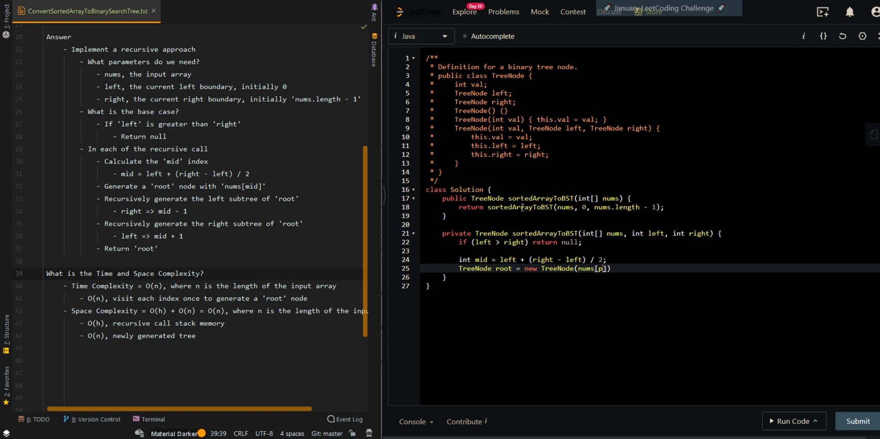
{"action": "type", "text": "mid"}
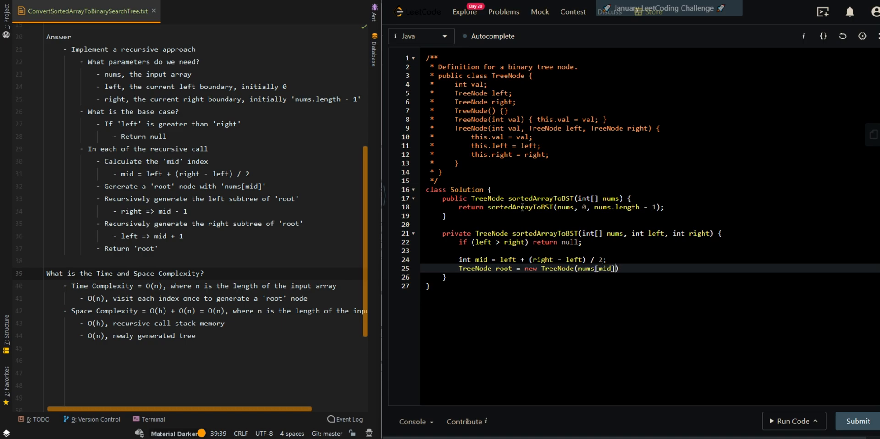
{"action": "type", "text": "root.left = sortedArrayToBST(nums, left, mid -"}
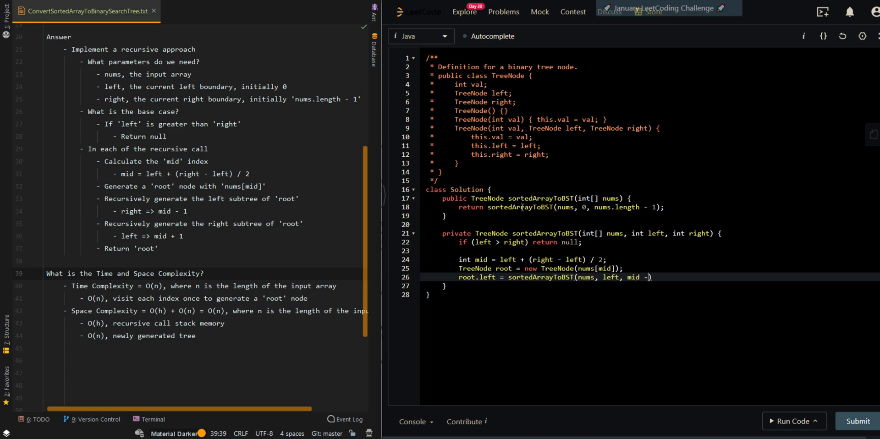
{"action": "type", "text": "1);"}
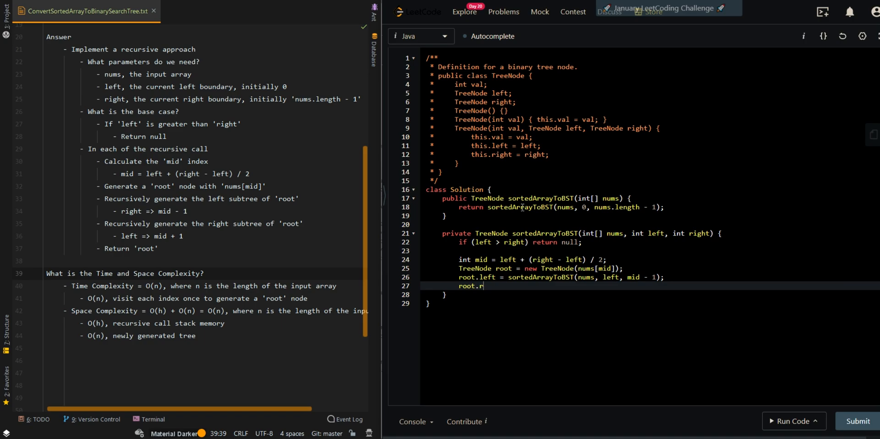
{"action": "type", "text": "ight = sortedArrayToBST(nums)"}
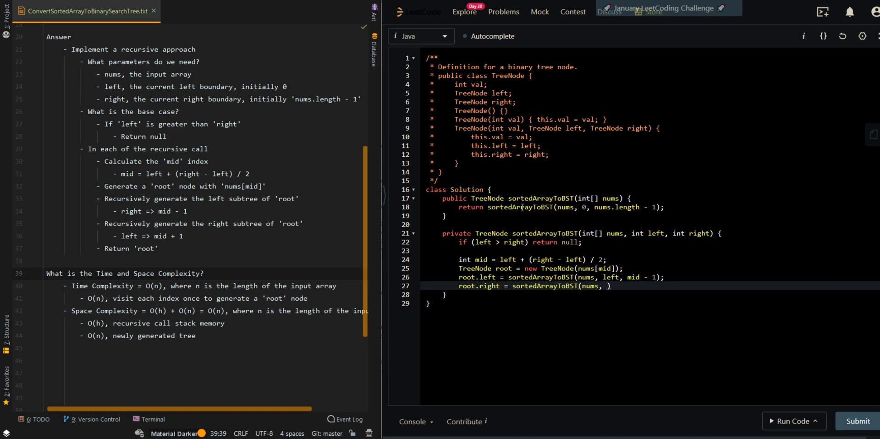
{"action": "type", "text": "mid + 1, right"}
{"action": "type", "text": "return root;"}
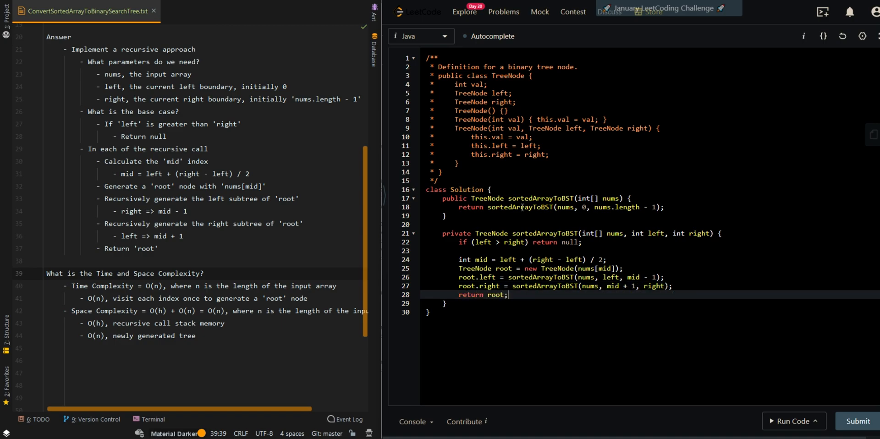
- Run the recursive BST solution on the example input, then submit it for a 0 ms accepted result
{"action": "left_click", "coordinate": [793, 420]}
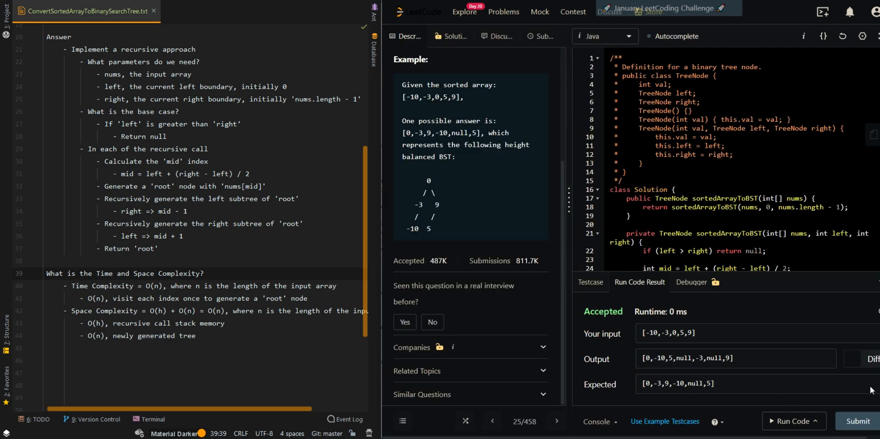
{"action": "left_click", "coordinate": [856, 421]}
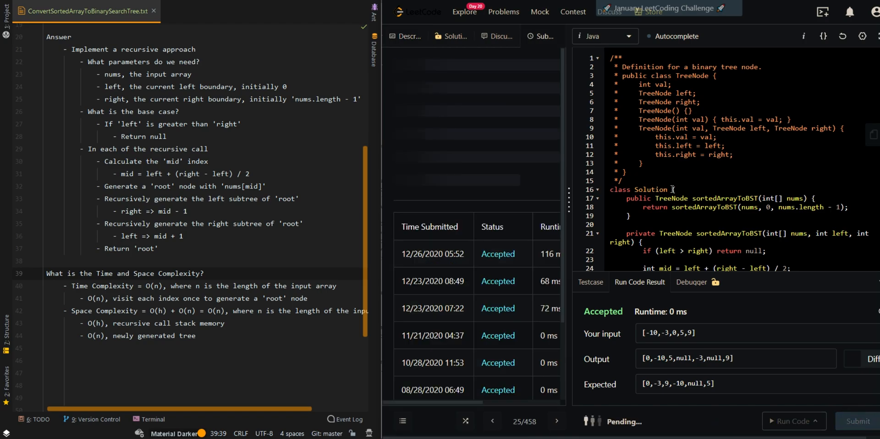
{"action": "left_click", "coordinate": [856, 421]}
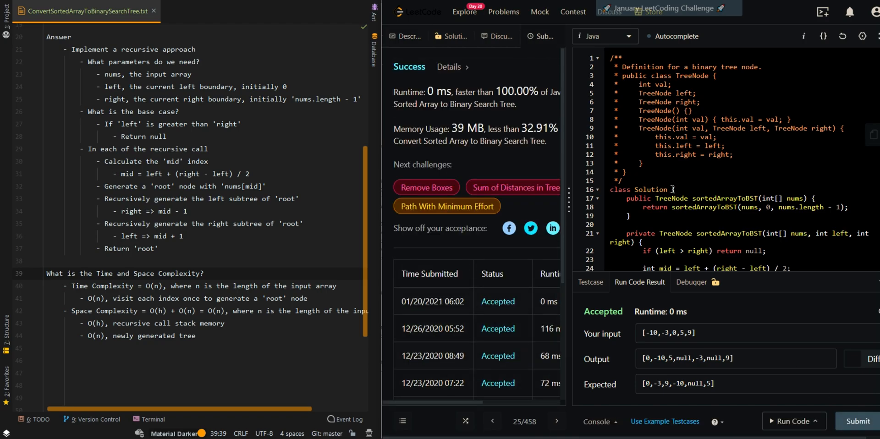